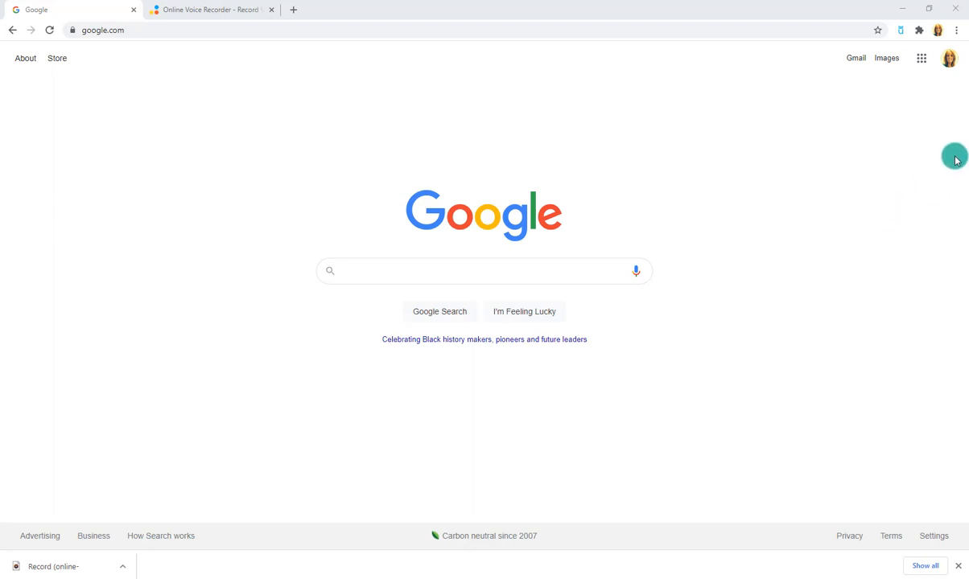
# - Launch Google Slides from the apps grid and open the Canyons in America deck
pyautogui.click(920, 58)
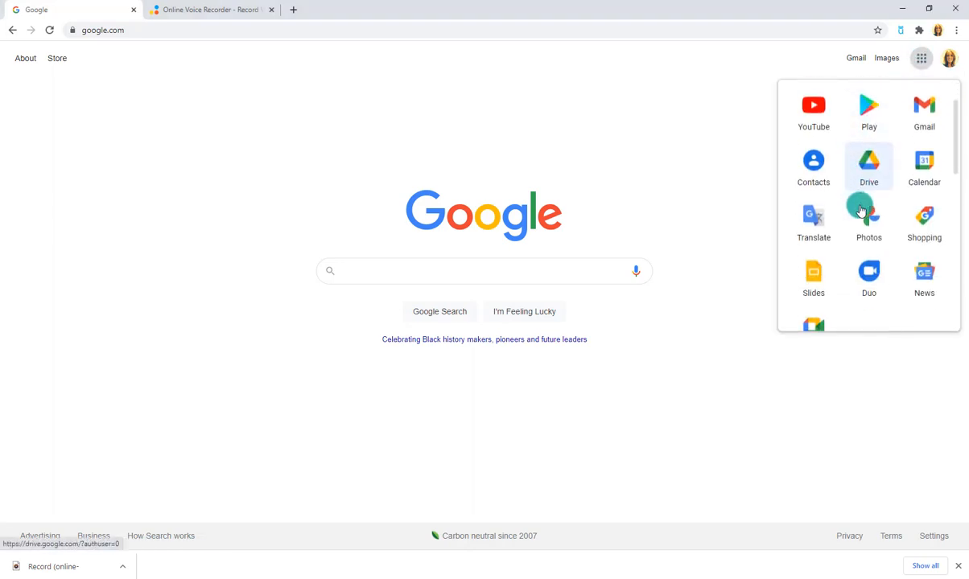
pyautogui.click(813, 276)
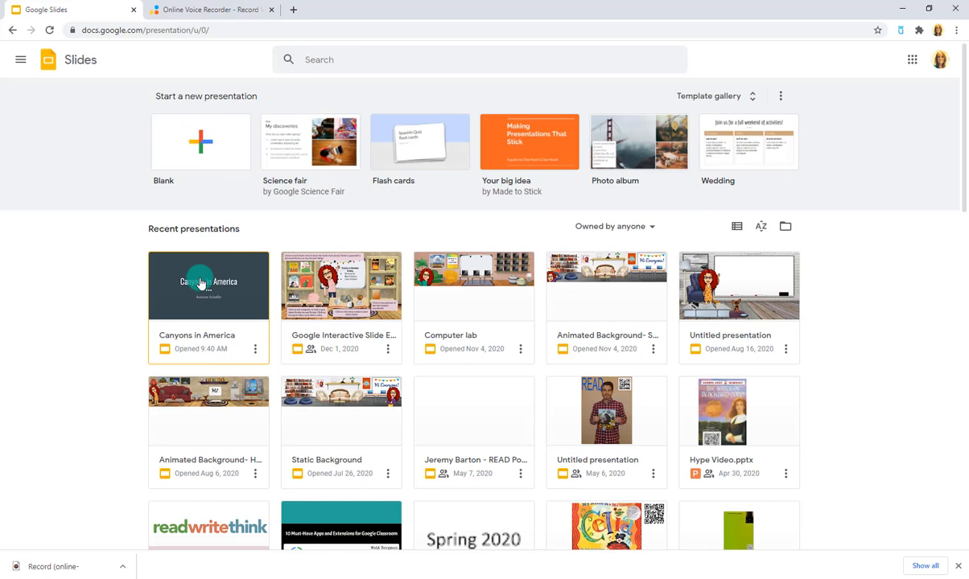
pyautogui.doubleClick(208, 286)
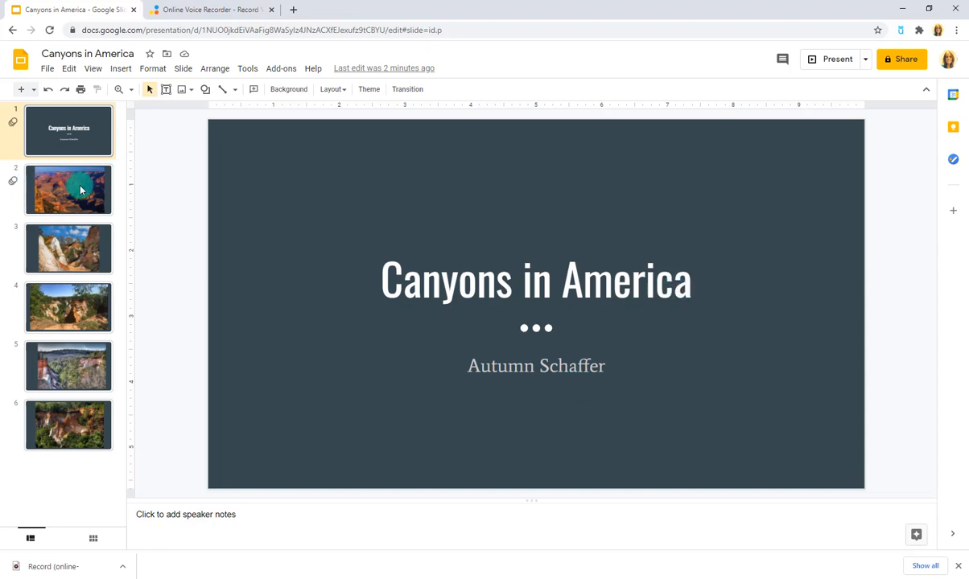
# - Browse to slide 4's canyon photo, then slide 6, the last photo slide
pyautogui.click(68, 307)
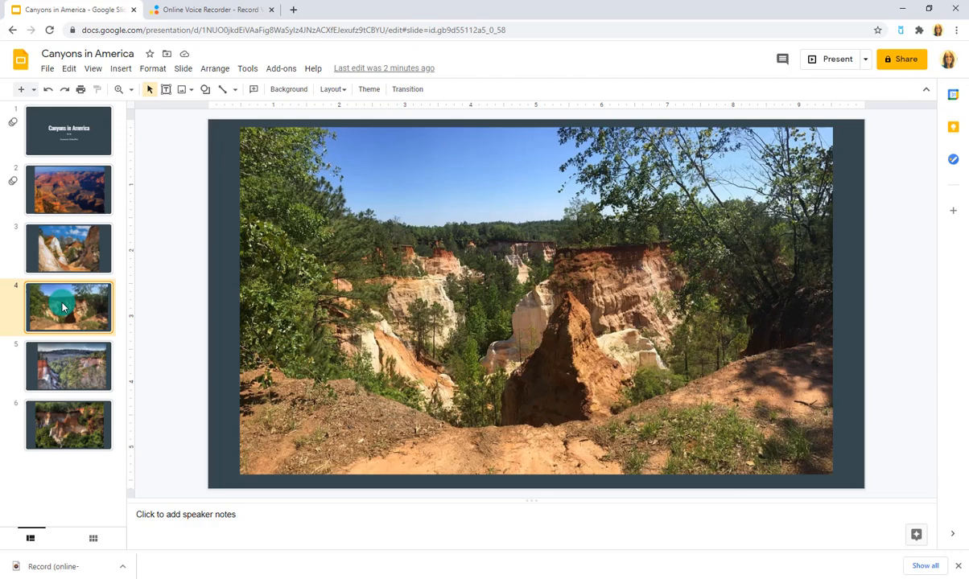
pyautogui.click(69, 425)
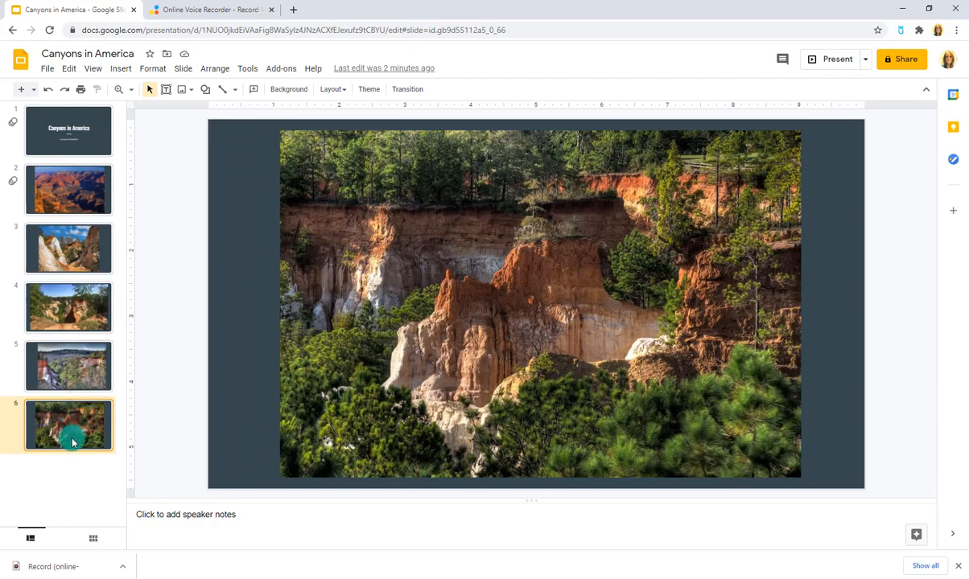
pyautogui.moveTo(221, 198)
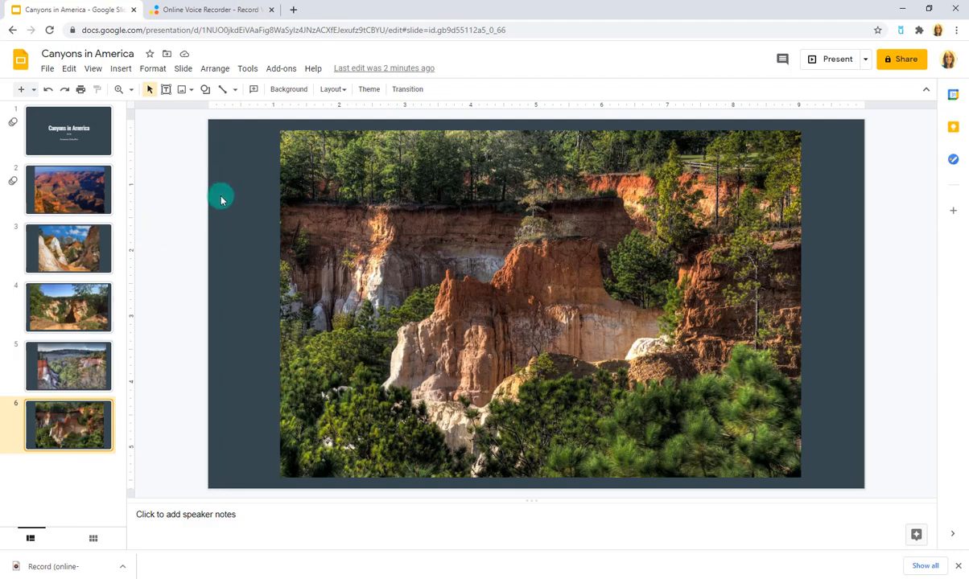
pyautogui.moveTo(237, 233)
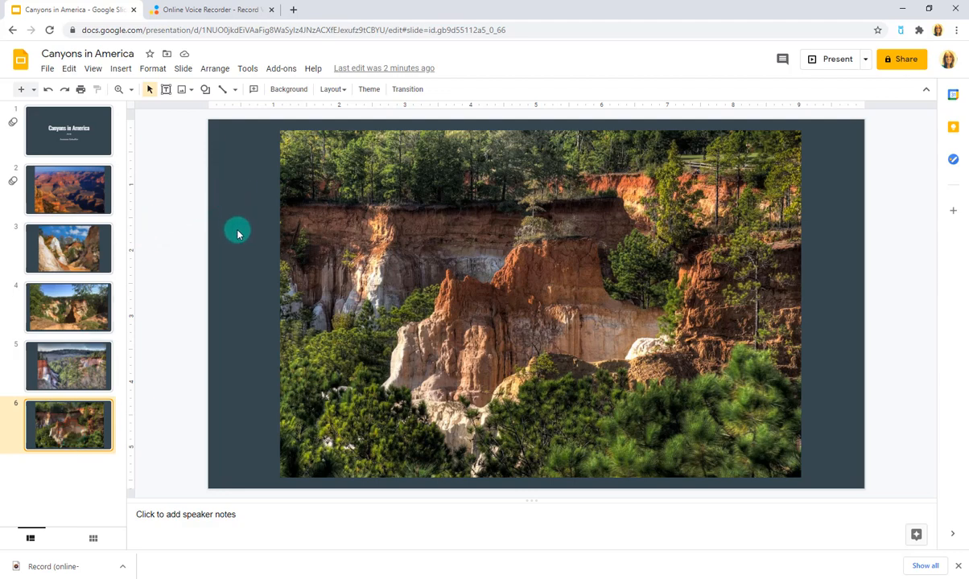
pyautogui.moveTo(218, 119)
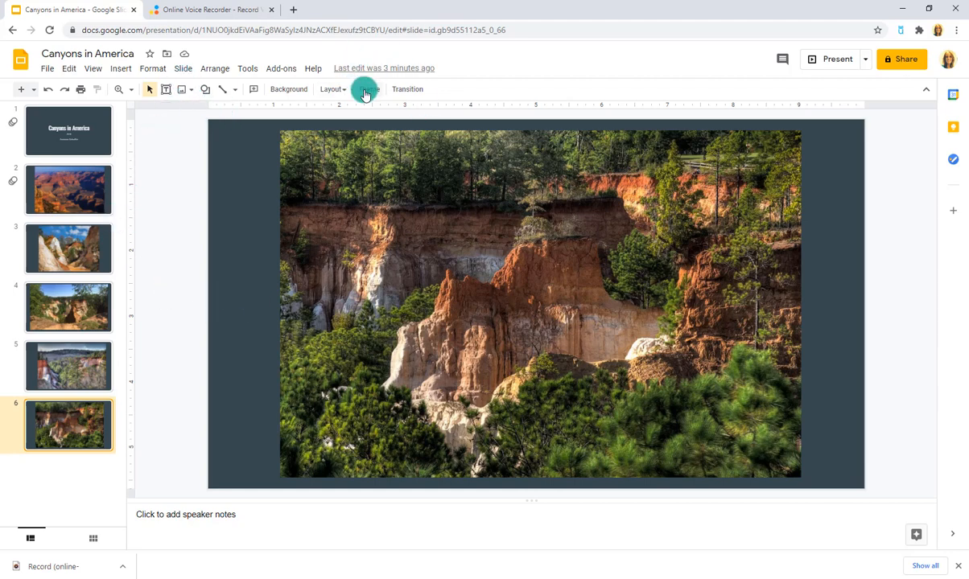
pyautogui.click(363, 89)
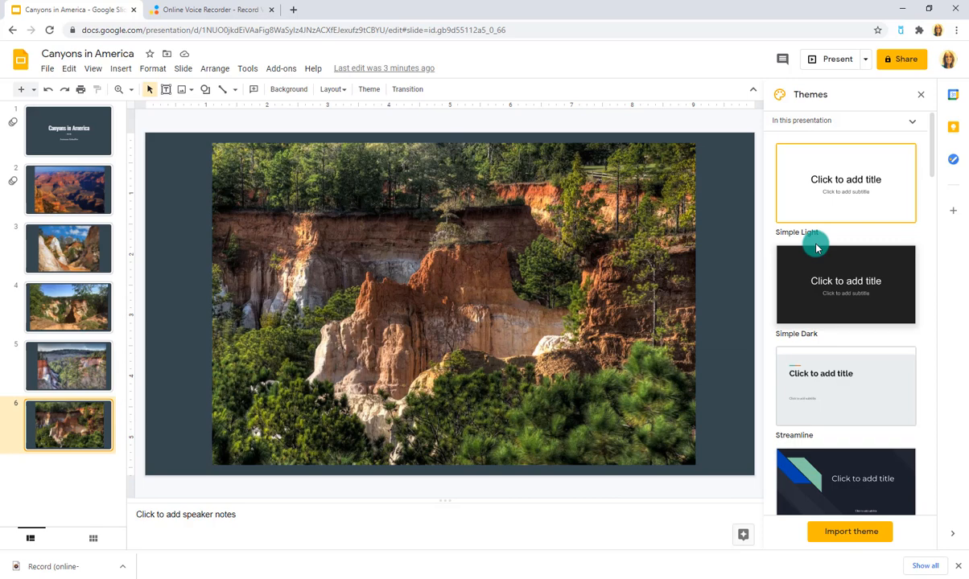
pyautogui.scroll(-3)
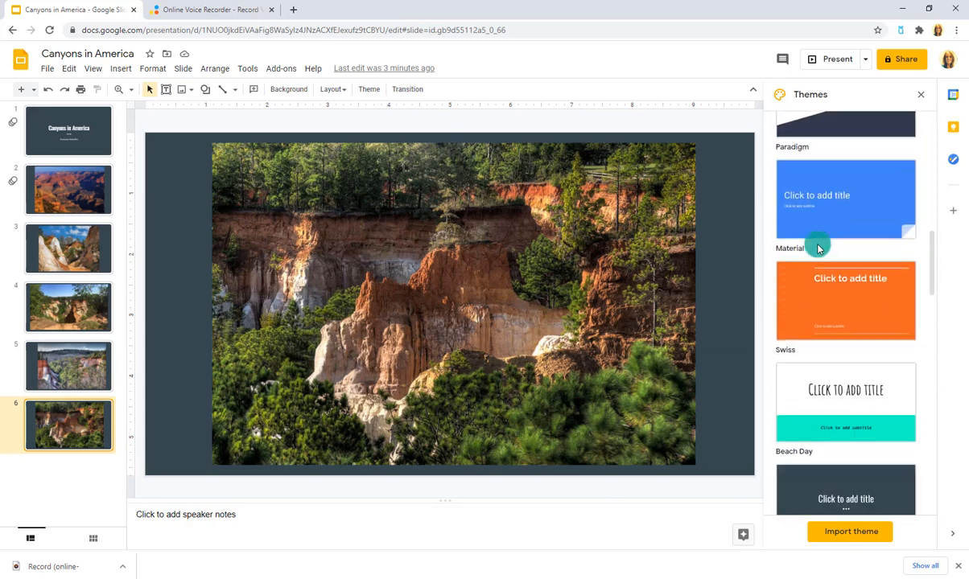
pyautogui.scroll(-3)
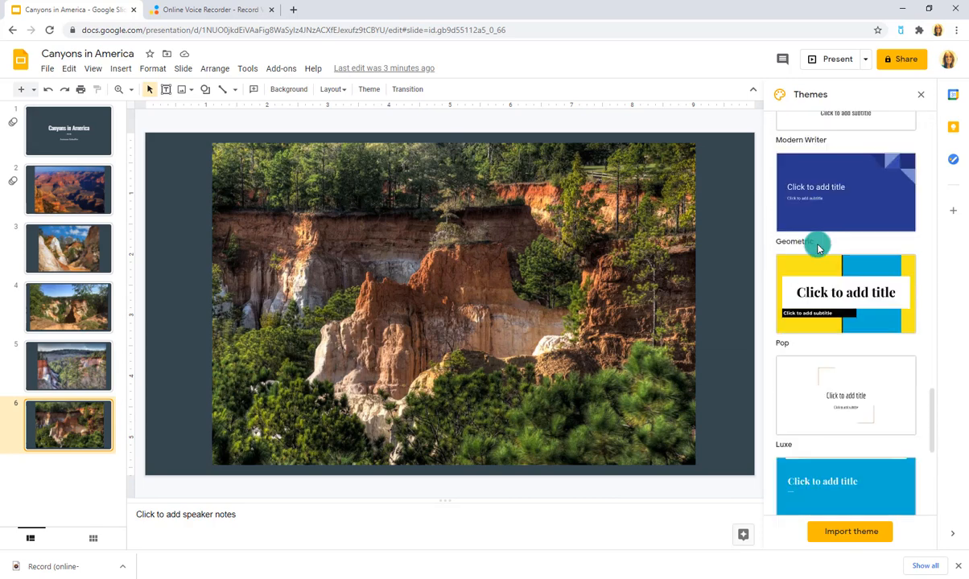
pyautogui.scroll(-3)
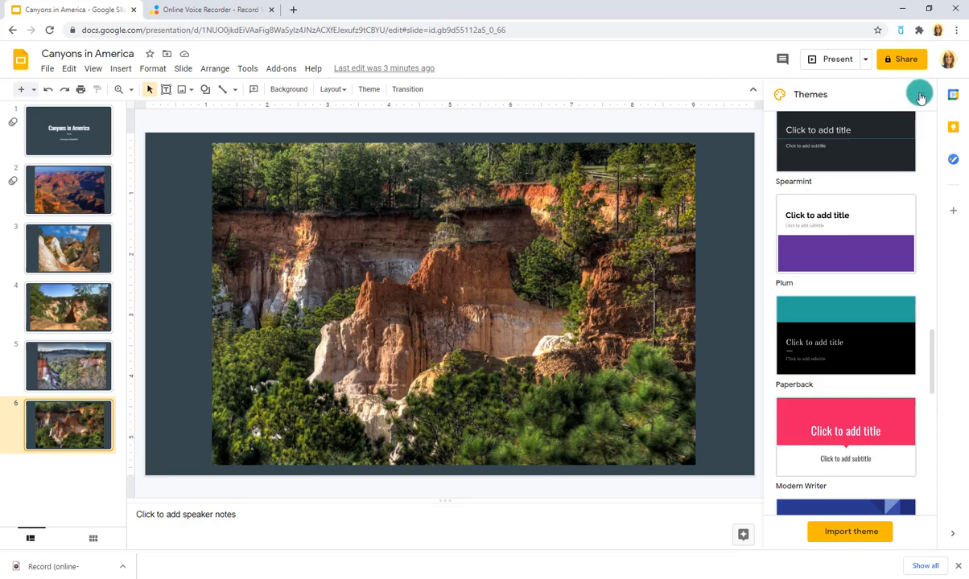
pyautogui.click(920, 94)
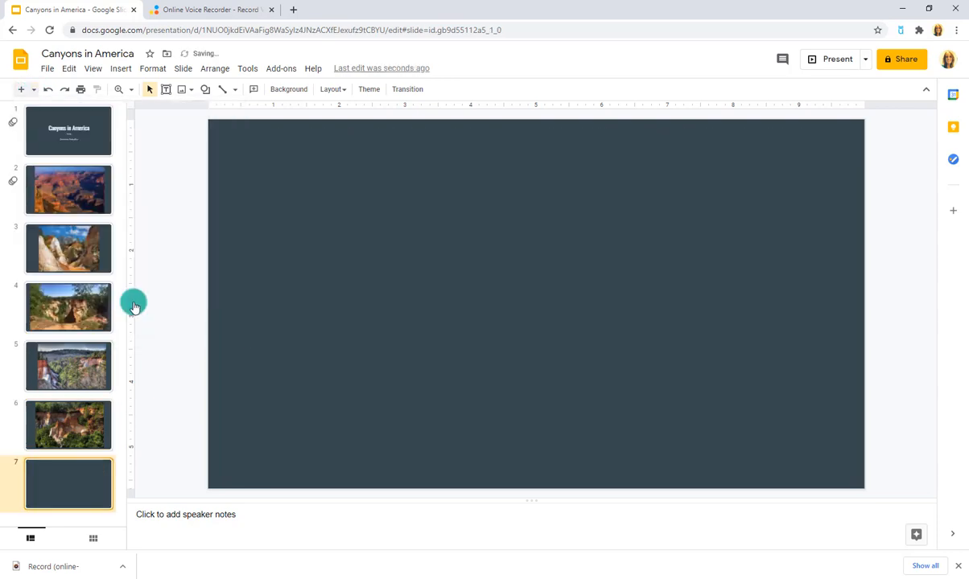
# - Web-search images for 'grand canyon', insert a cliff photo, and shift it left
pyautogui.click(121, 68)
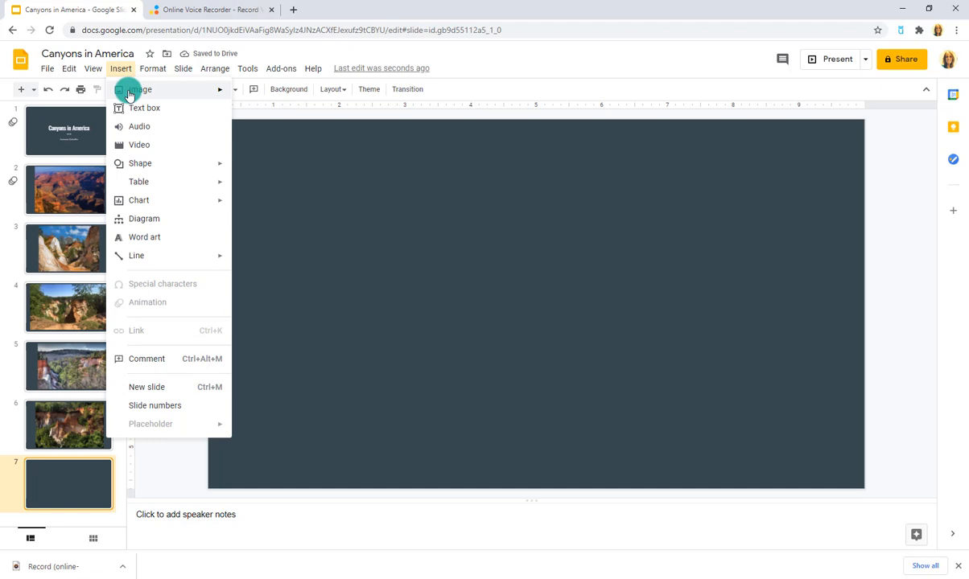
pyautogui.click(140, 90)
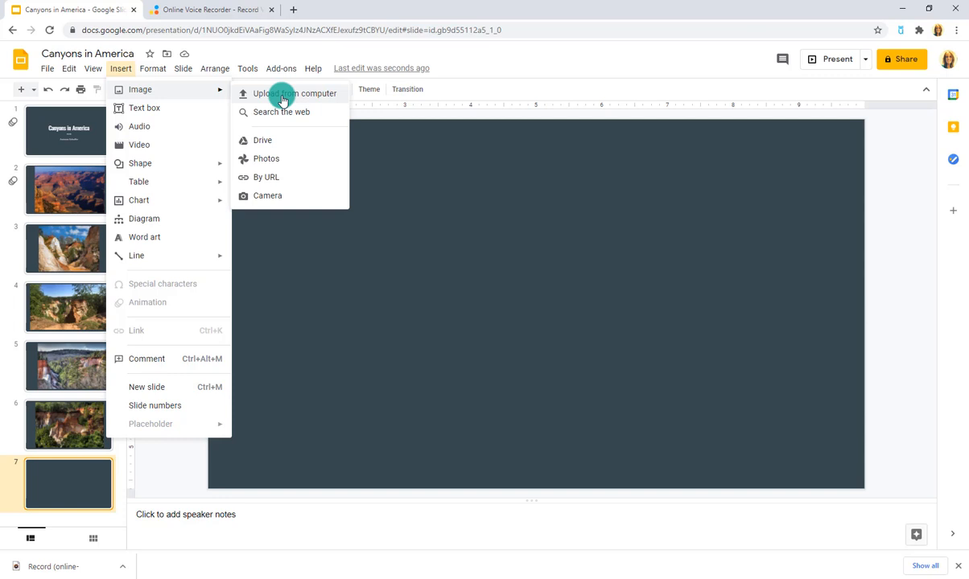
pyautogui.click(281, 112)
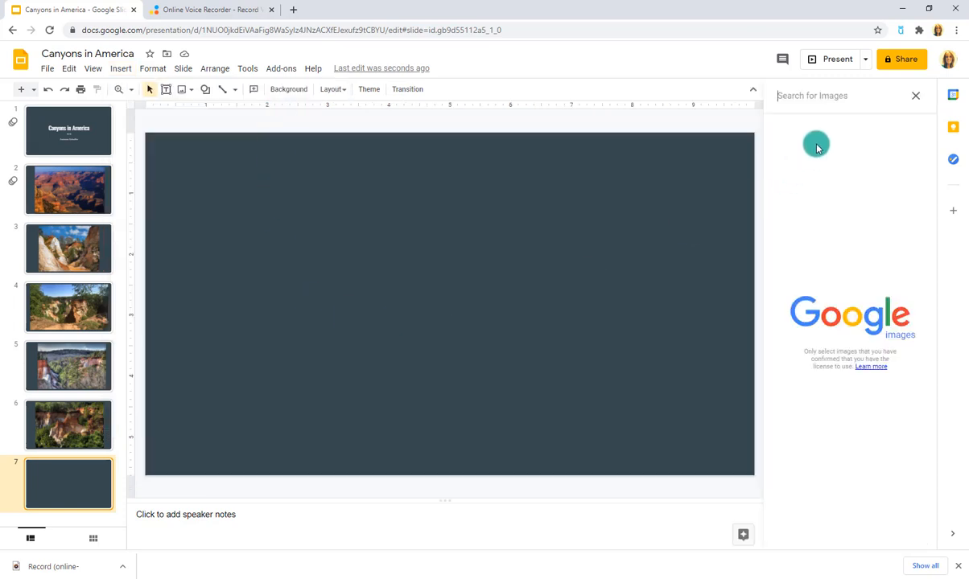
pyautogui.write('grand ca')
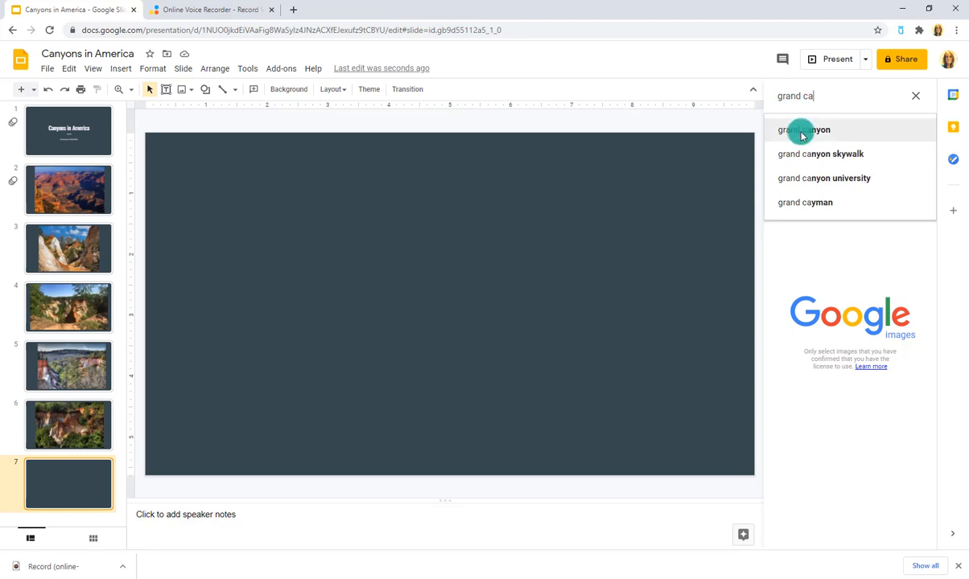
pyautogui.click(803, 130)
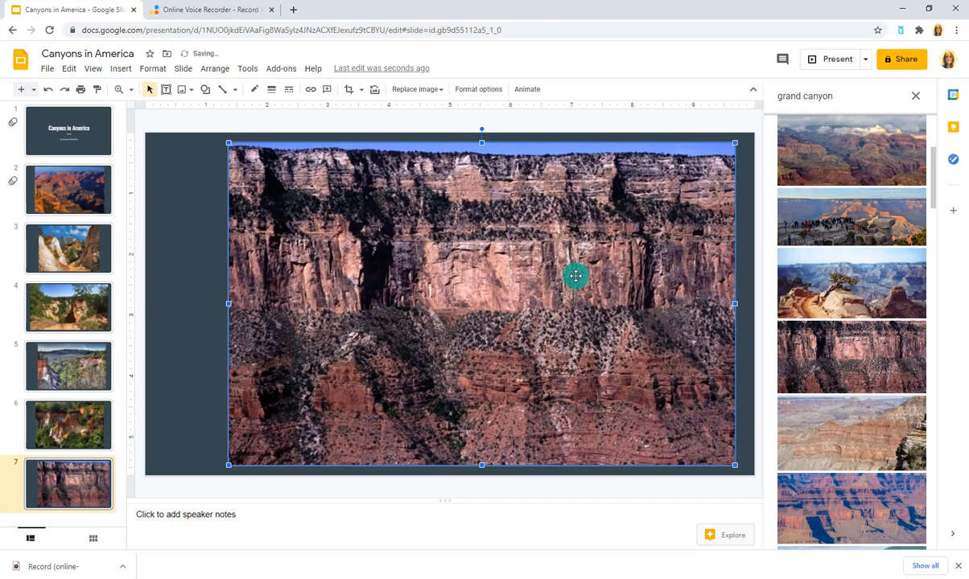
pyautogui.moveTo(576, 276); pyautogui.dragTo(306, 127)
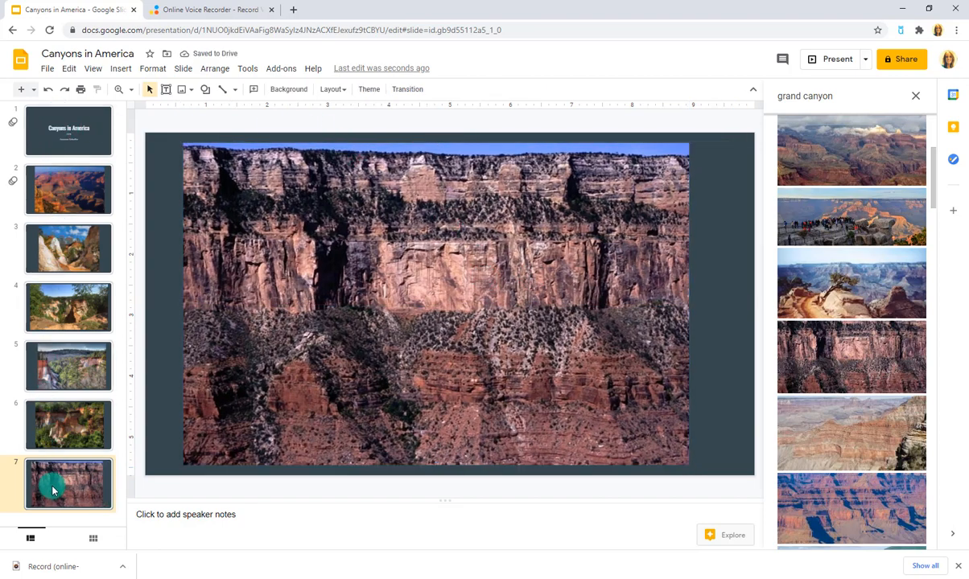
pyautogui.moveTo(151, 471)
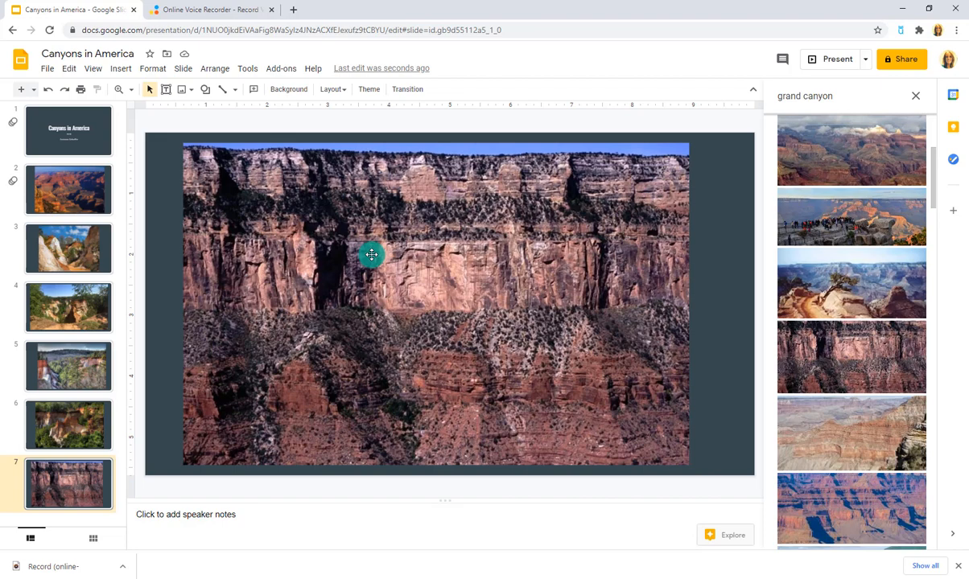
# - Check the voice recorder, review slides 2 and 3, then return to the recorder
pyautogui.click(213, 9)
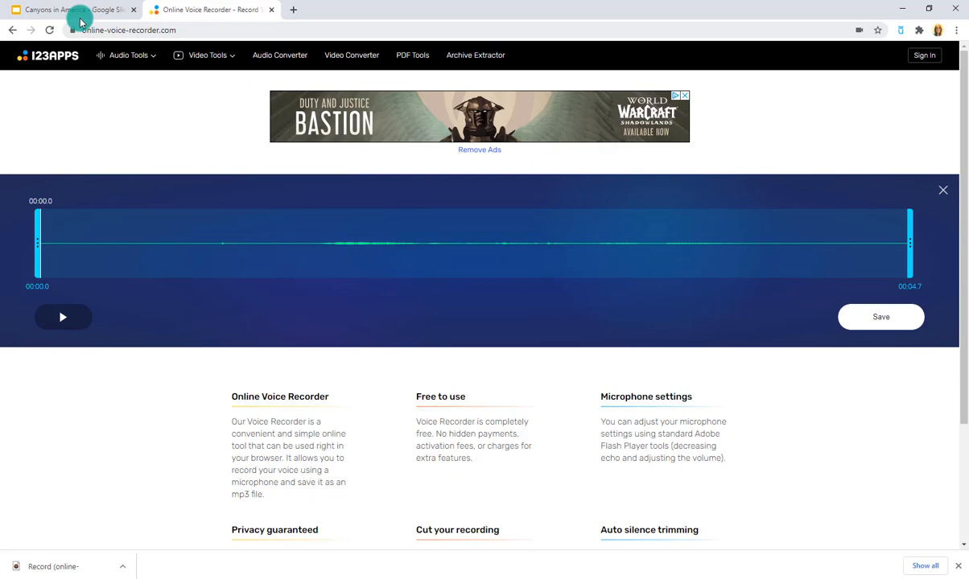
pyautogui.click(72, 9)
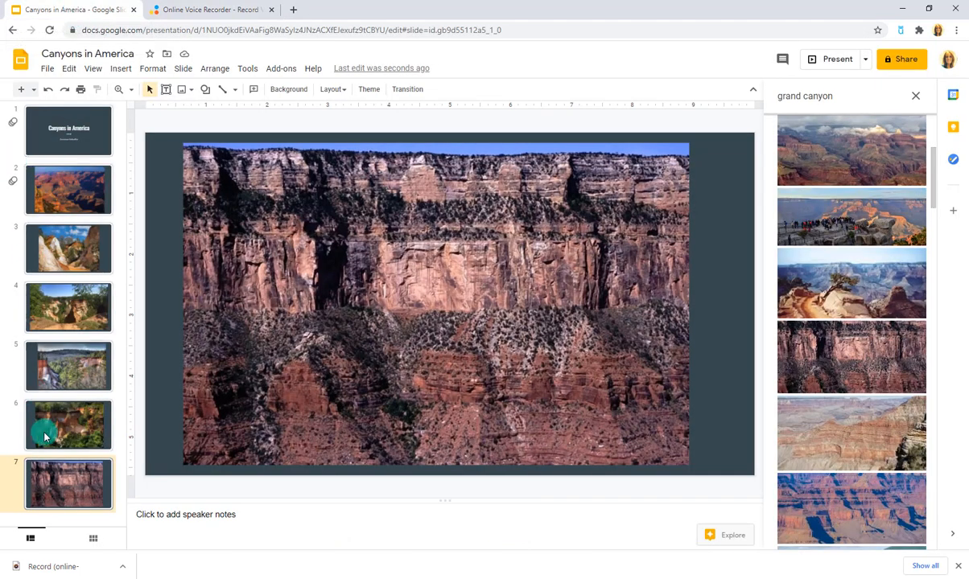
pyautogui.click(68, 189)
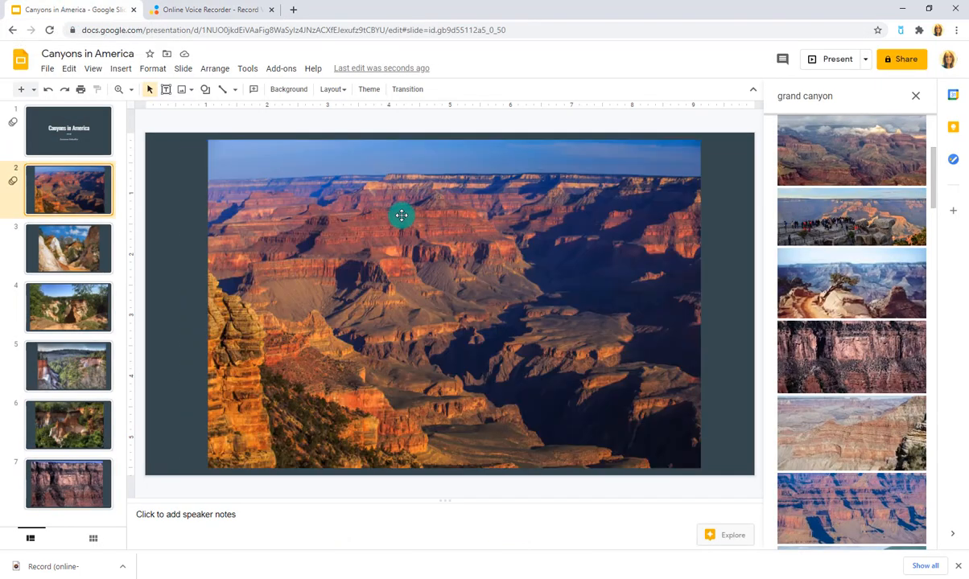
pyautogui.click(69, 248)
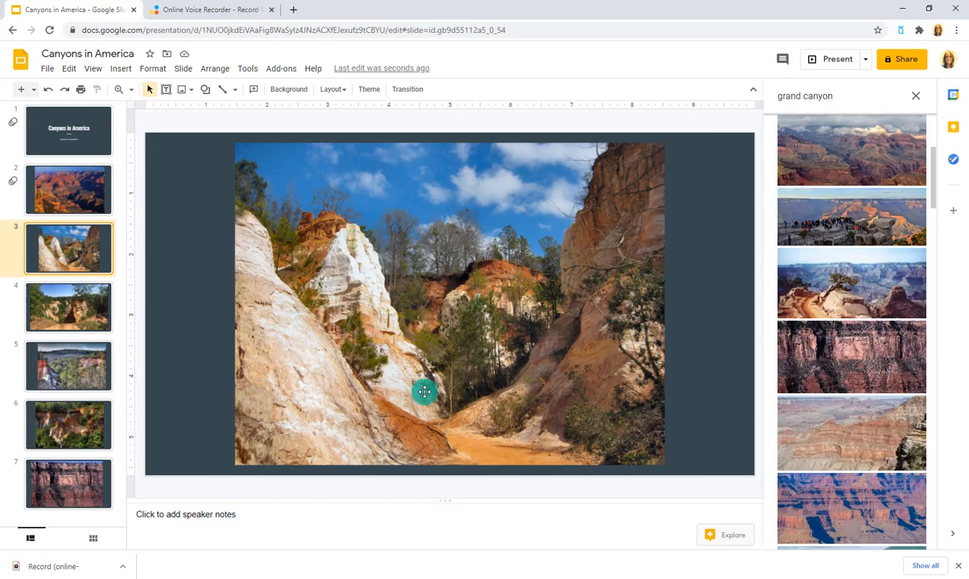
pyautogui.click(212, 9)
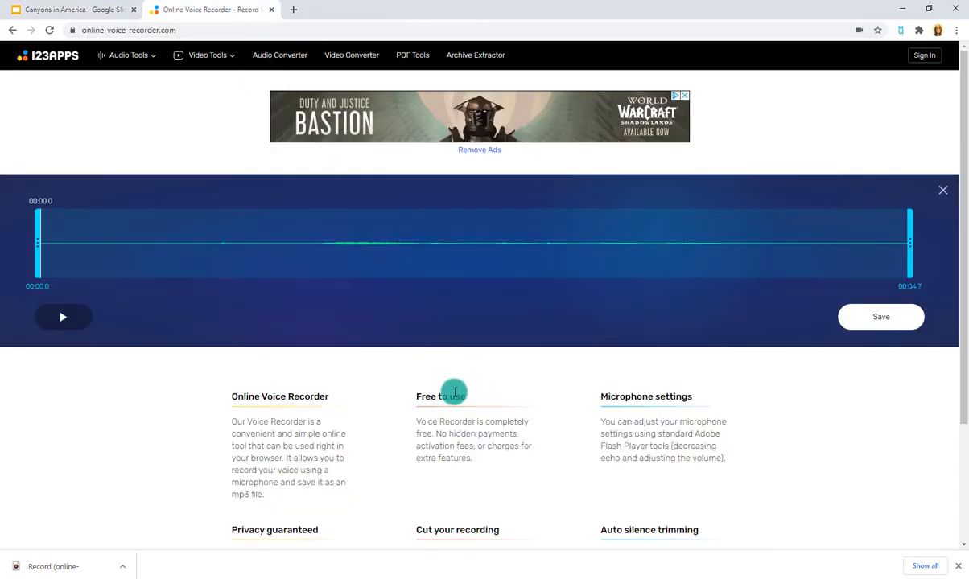
pyautogui.moveTo(529, 304)
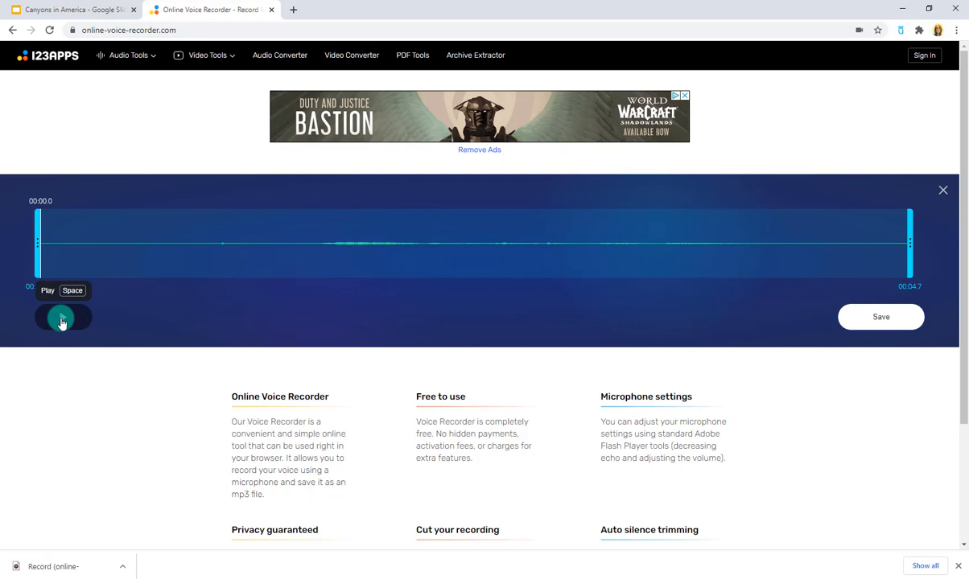
# - Leave the previous clip's editor and record a new voiceover, replacing the earlier clip
pyautogui.click(943, 190)
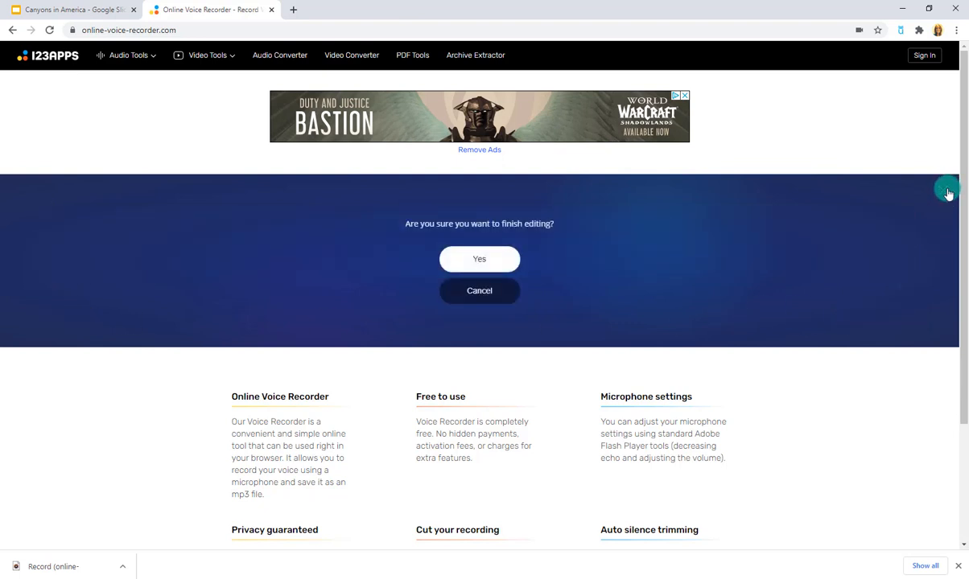
pyautogui.click(479, 258)
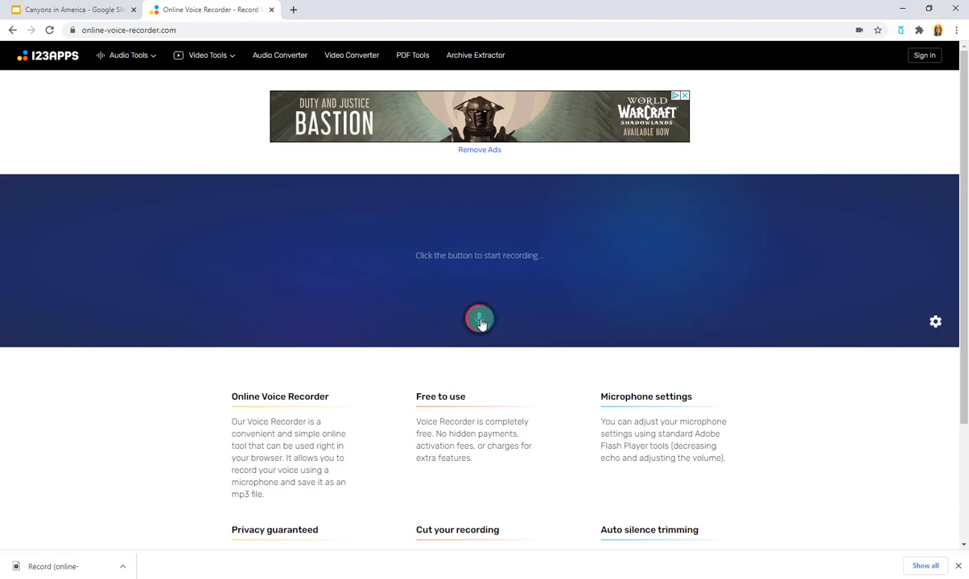
pyautogui.click(479, 320)
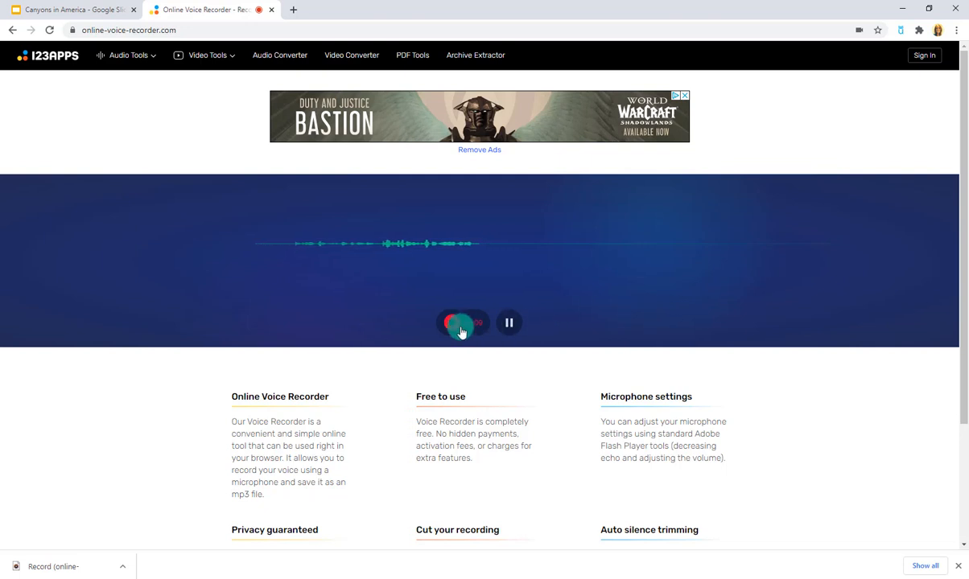
pyautogui.click(461, 323)
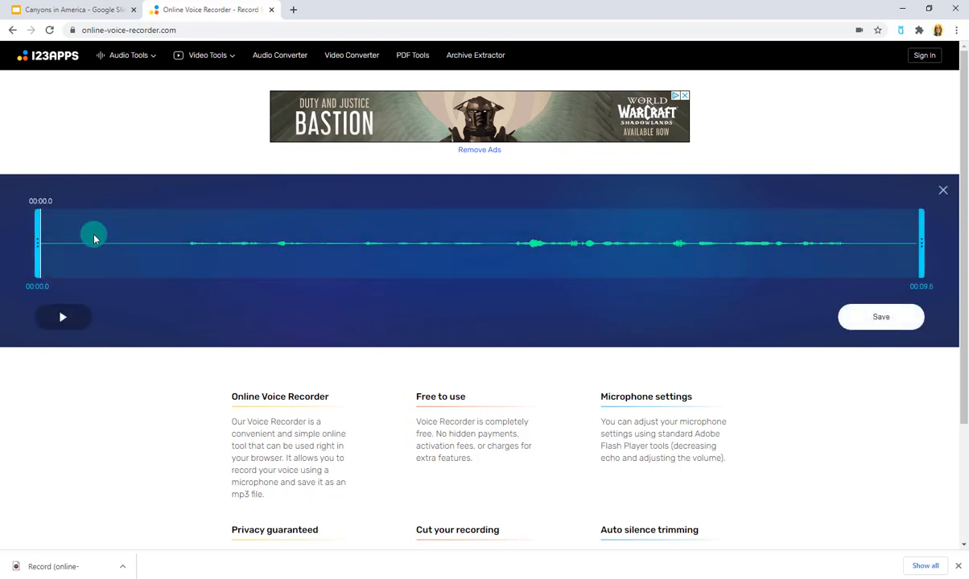
# - Trim the recording to run from 1.5 to 8.9 seconds
pyautogui.moveTo(37, 242); pyautogui.dragTo(141, 241)
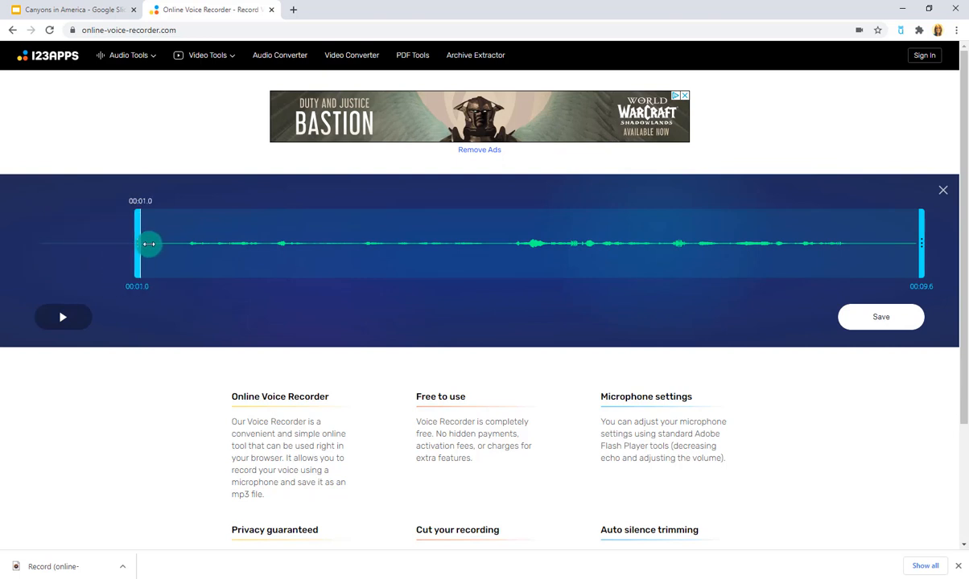
pyautogui.moveTo(149, 243); pyautogui.dragTo(193, 244)
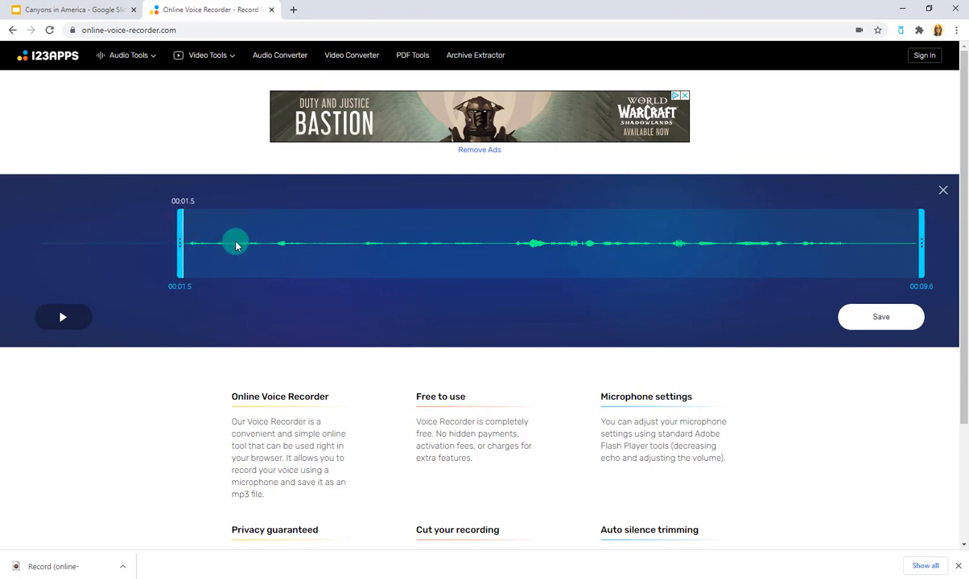
pyautogui.moveTo(920, 242); pyautogui.dragTo(900, 238)
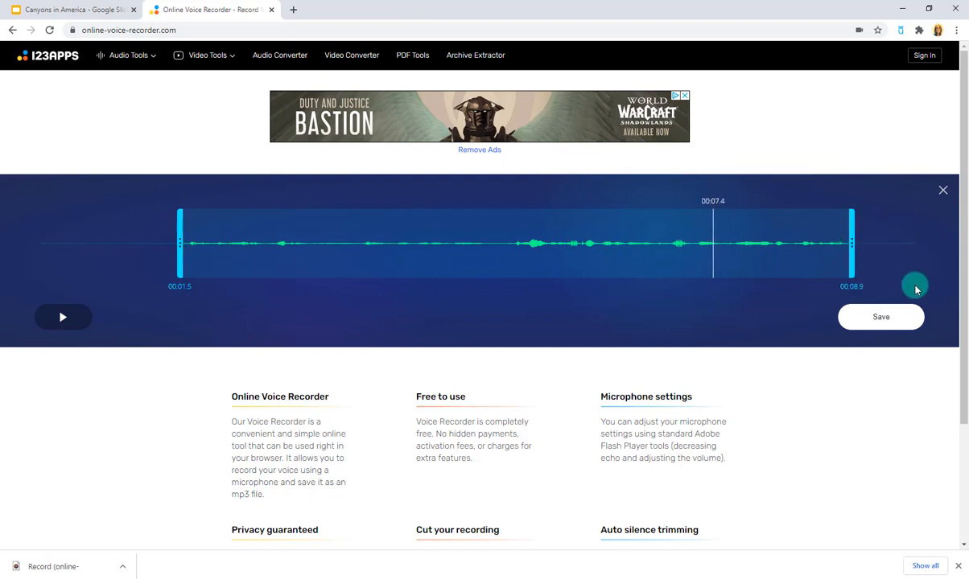
# - Save the trimmed clip as an MP3, show it in Downloads, and start renaming it
pyautogui.click(880, 317)
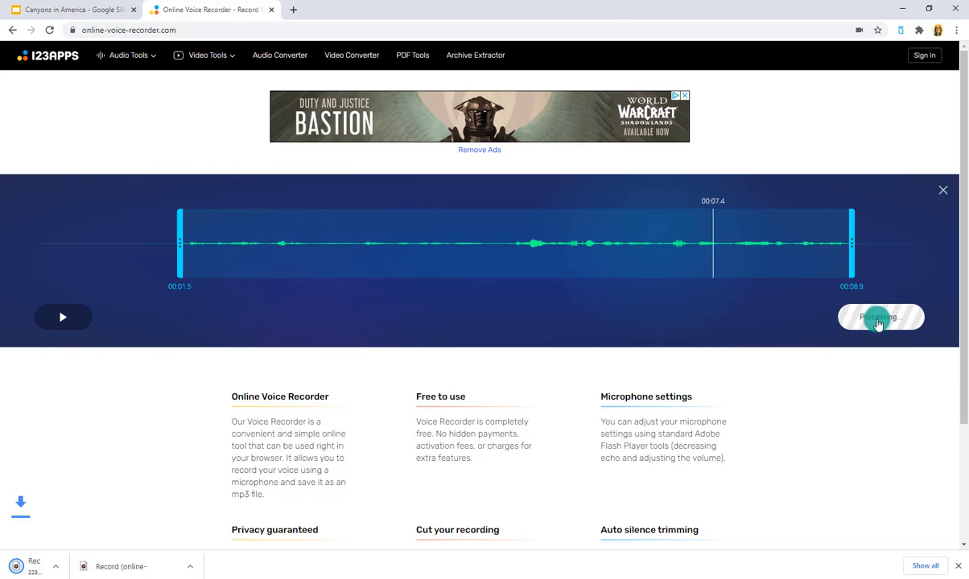
pyautogui.click(881, 316)
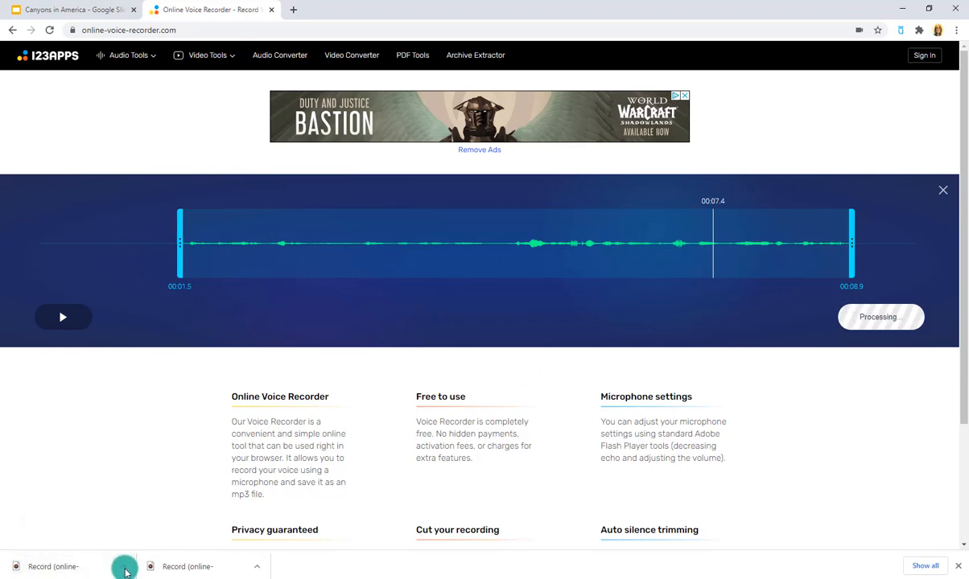
pyautogui.click(123, 567)
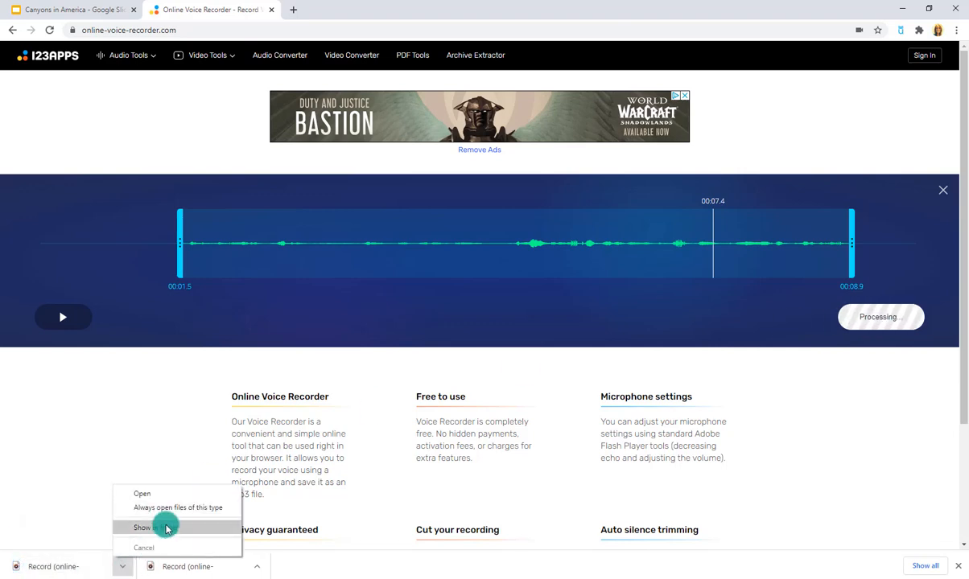
pyautogui.click(142, 527)
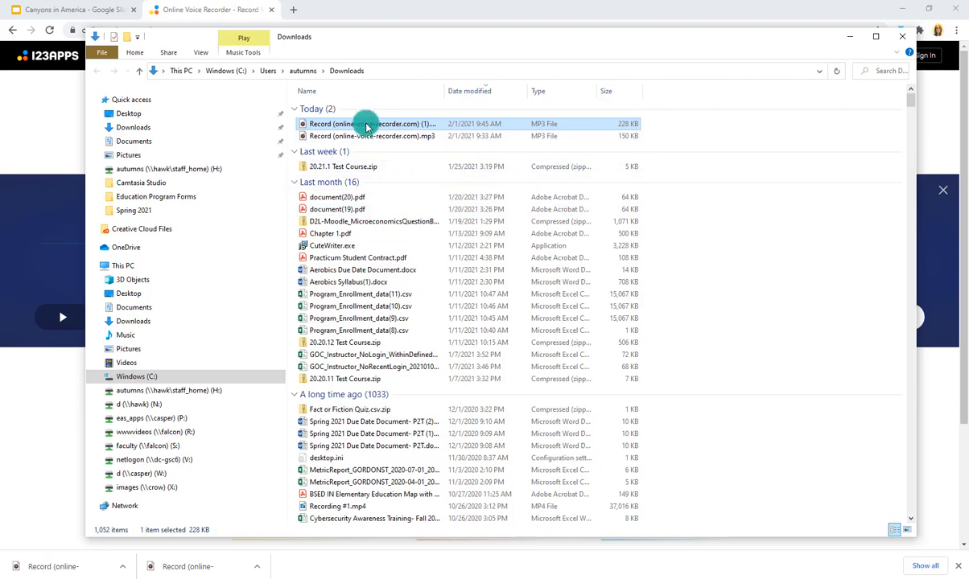
pyautogui.rightClick(366, 123)
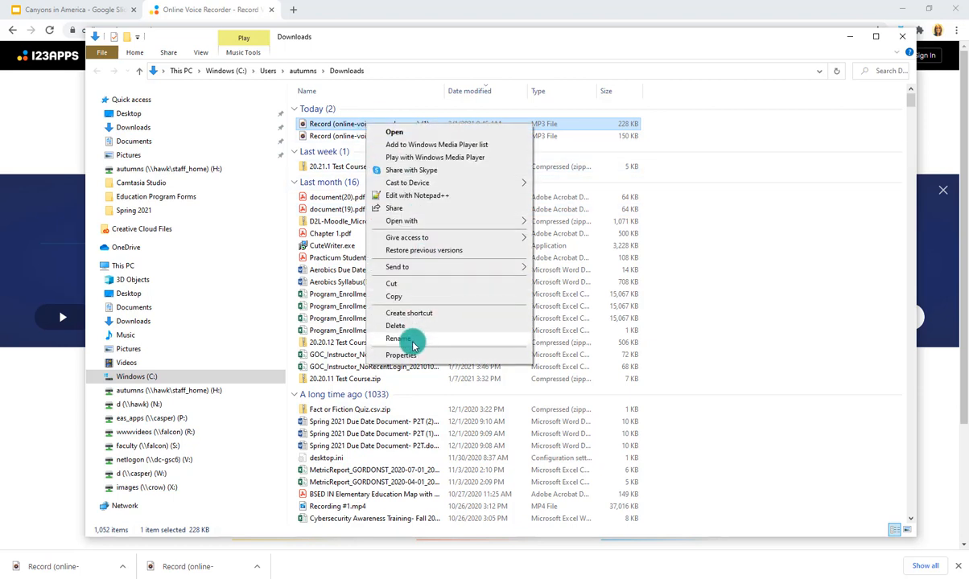
pyautogui.click(393, 338)
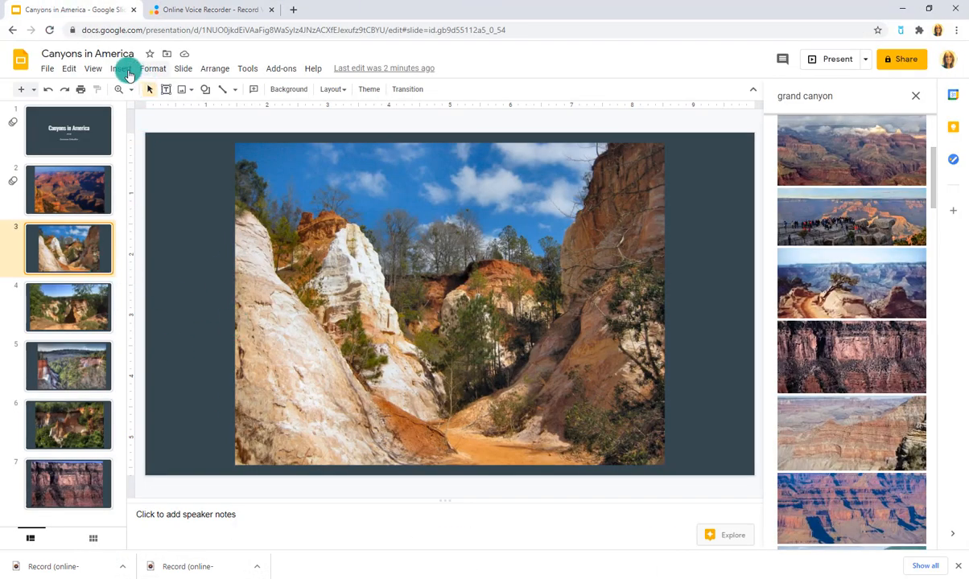
# - Check the Insert audio picker, close it without inserting, and open a new tab
pyautogui.click(124, 68)
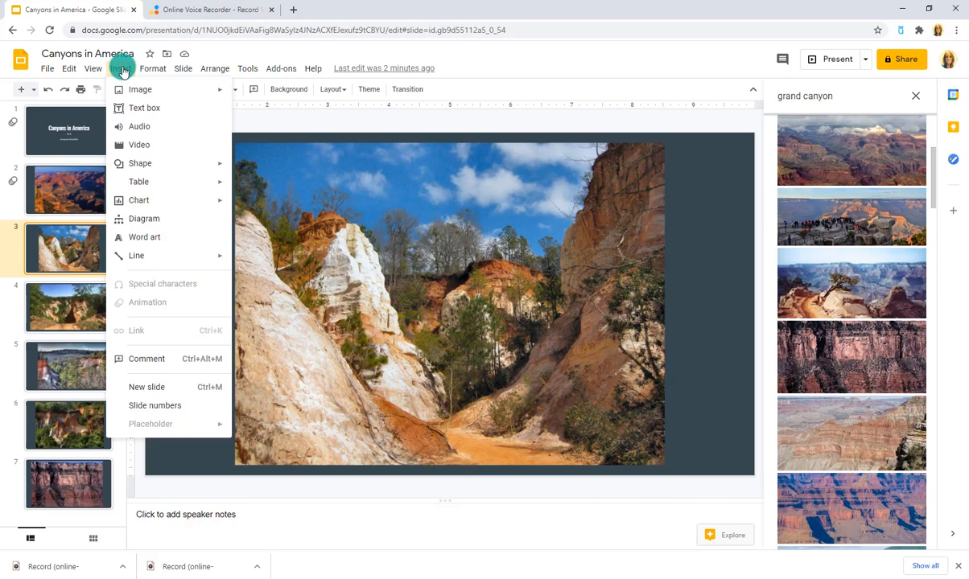
pyautogui.click(139, 127)
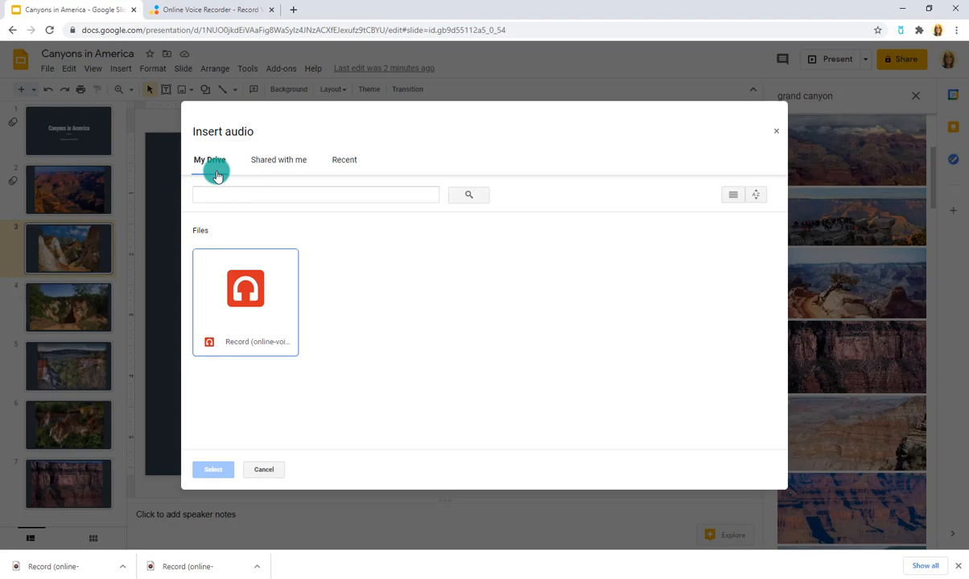
pyautogui.click(264, 469)
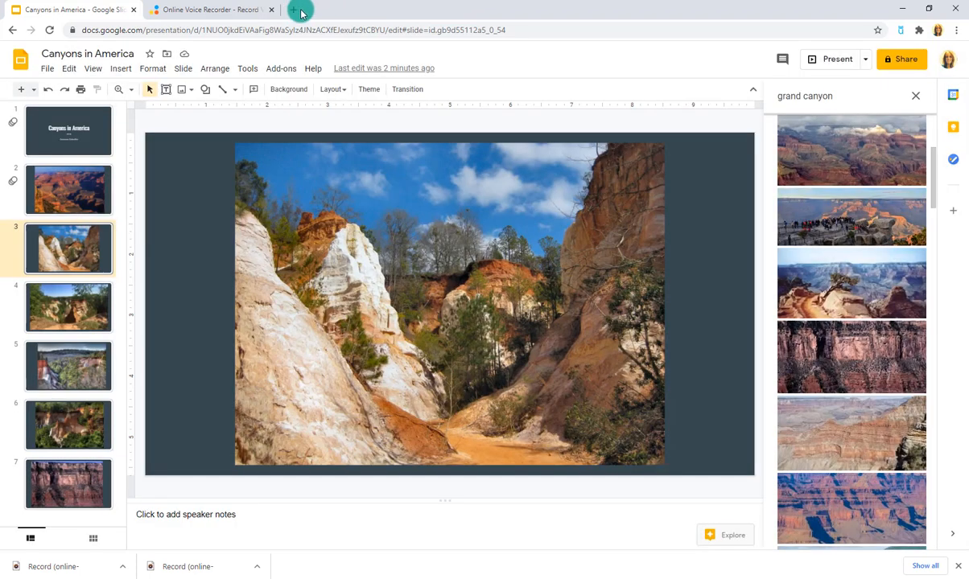
pyautogui.click(299, 9)
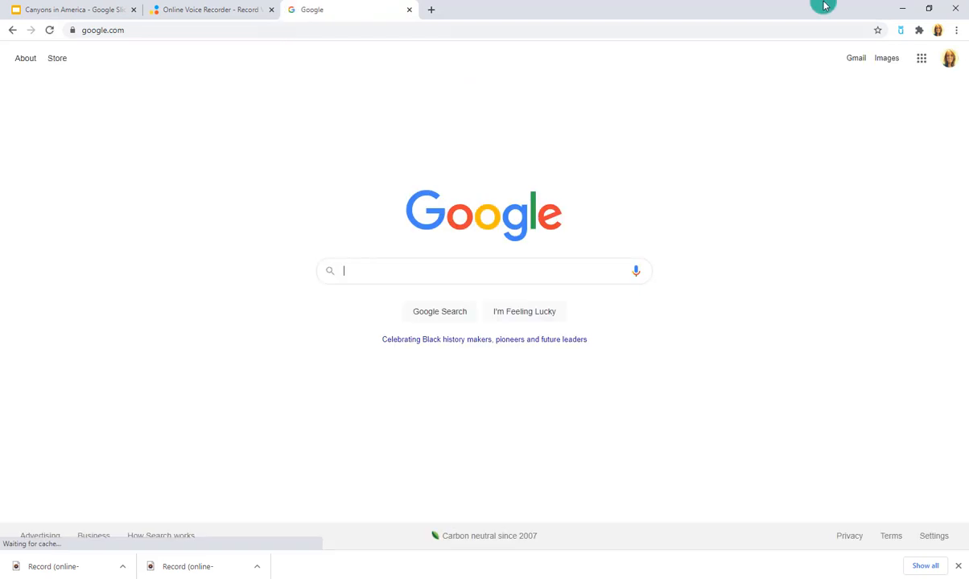
# - Go to Google Drive from the apps grid to upload 2.mp3
pyautogui.click(921, 57)
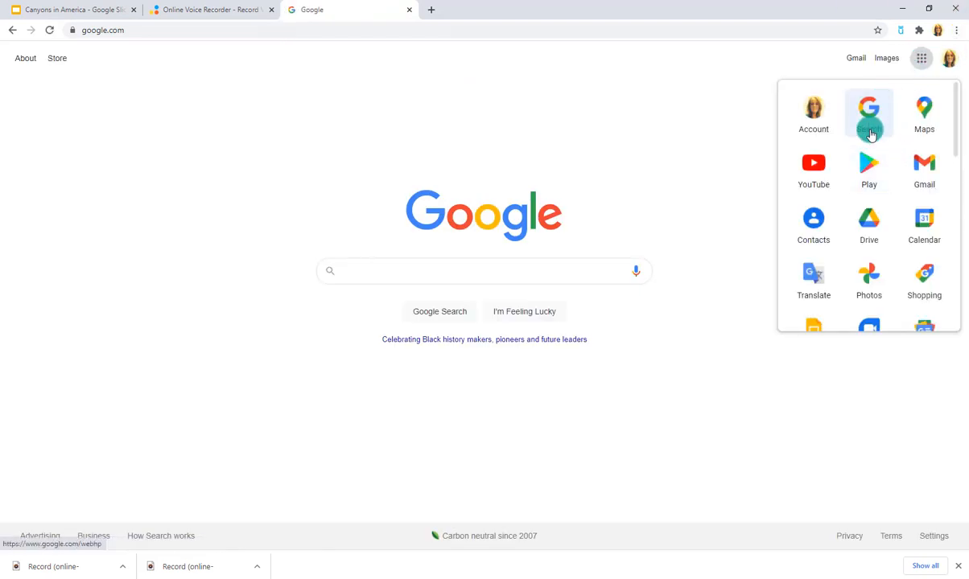
pyautogui.click(869, 225)
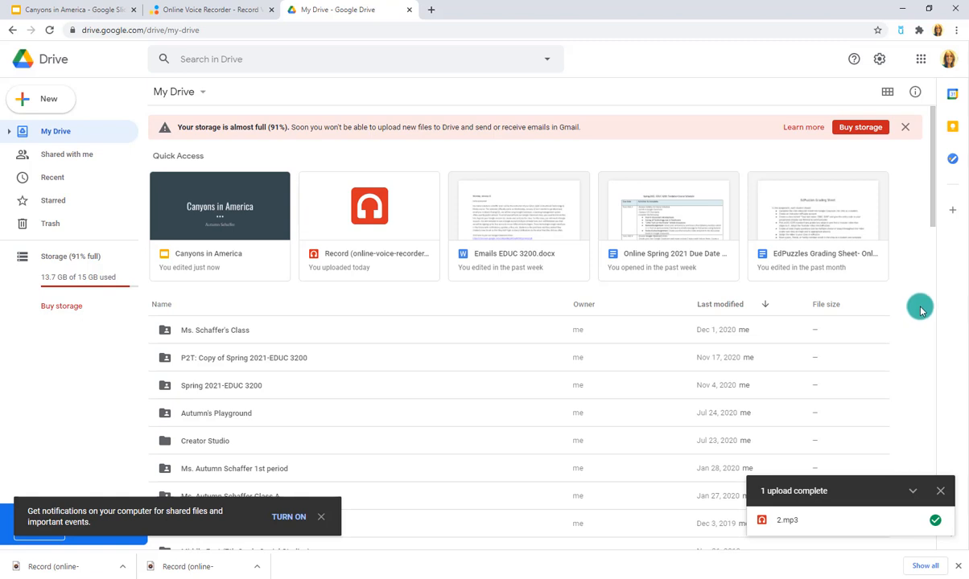
pyautogui.moveTo(636, 322)
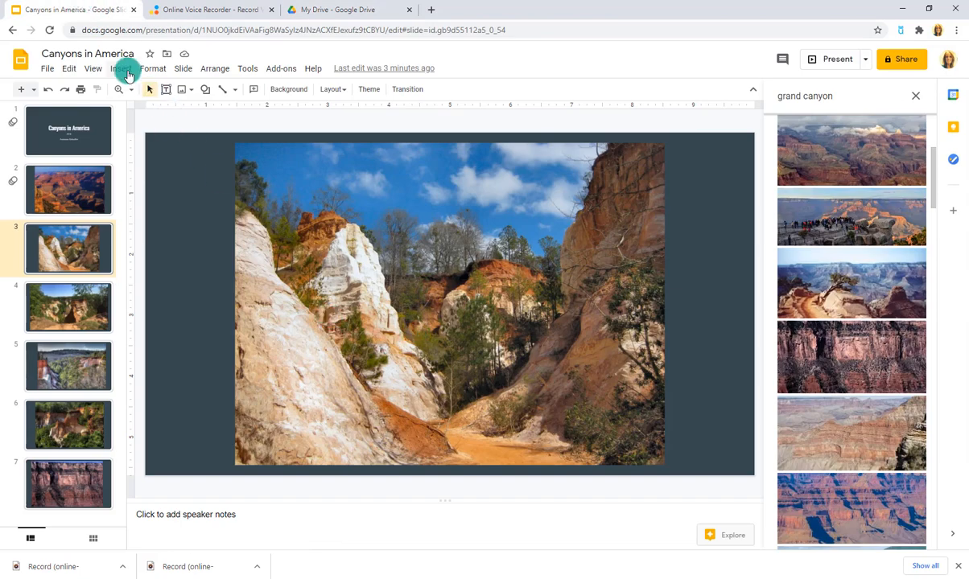
# - Insert the 2.mp3 audio on slide 3 and set it to start automatically
pyautogui.click(120, 68)
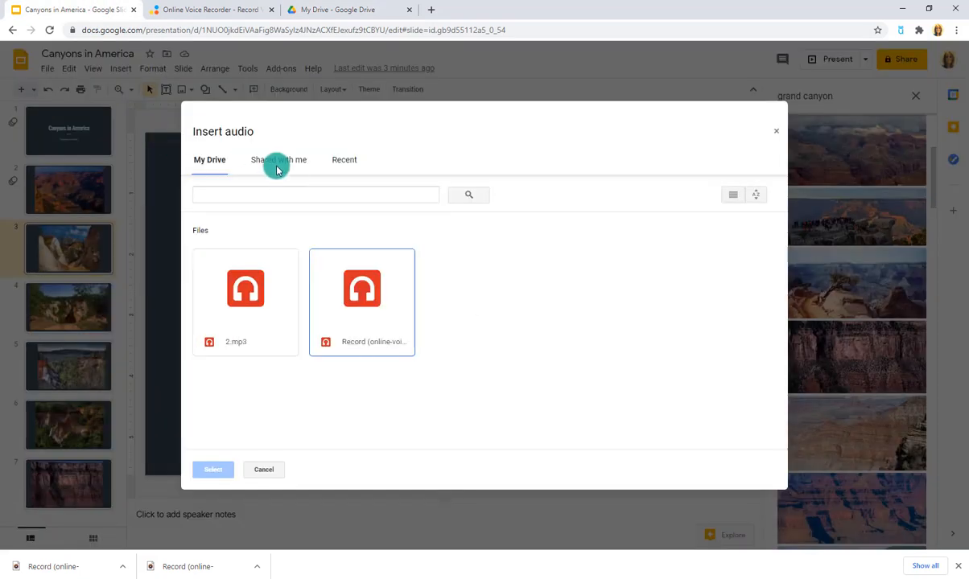
pyautogui.moveTo(352, 367)
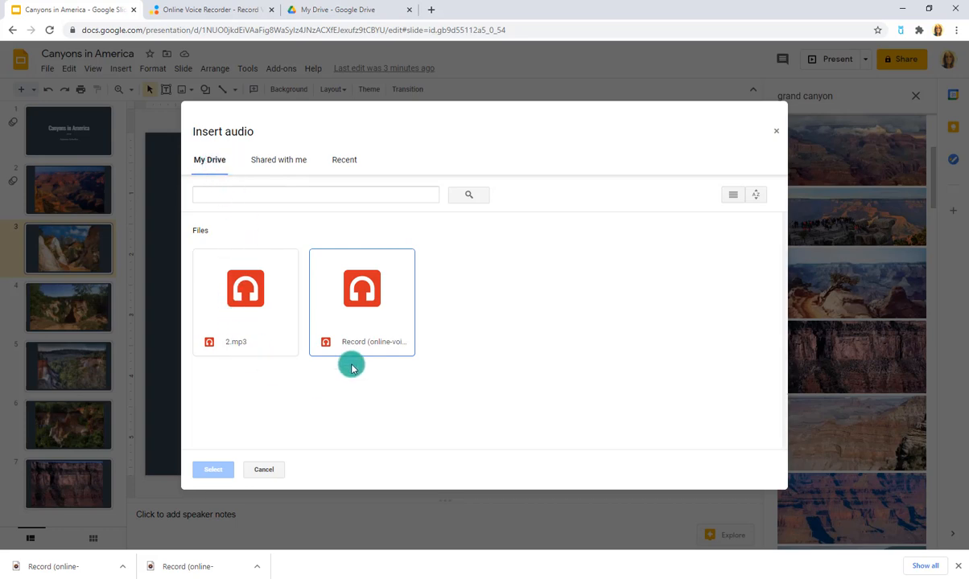
pyautogui.click(246, 289)
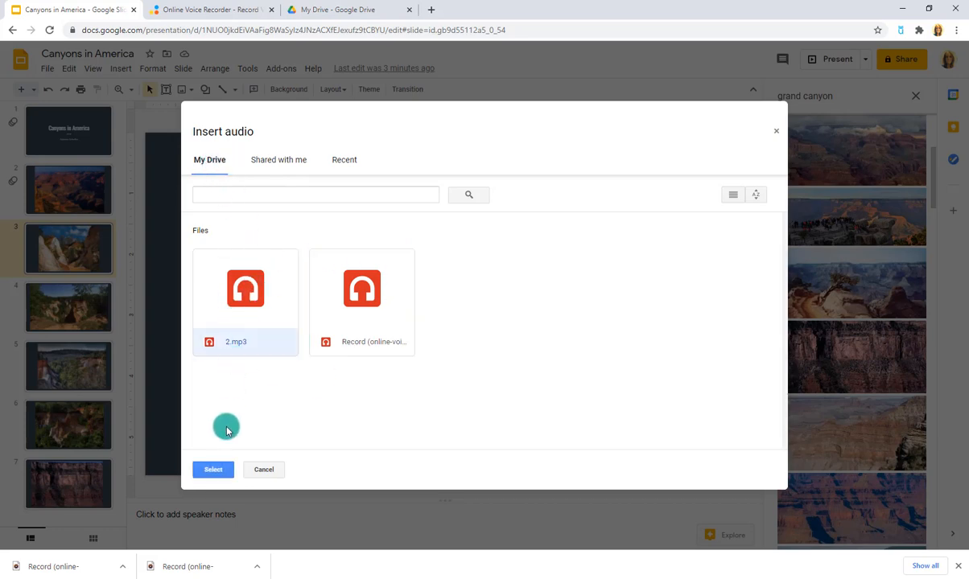
pyautogui.click(214, 469)
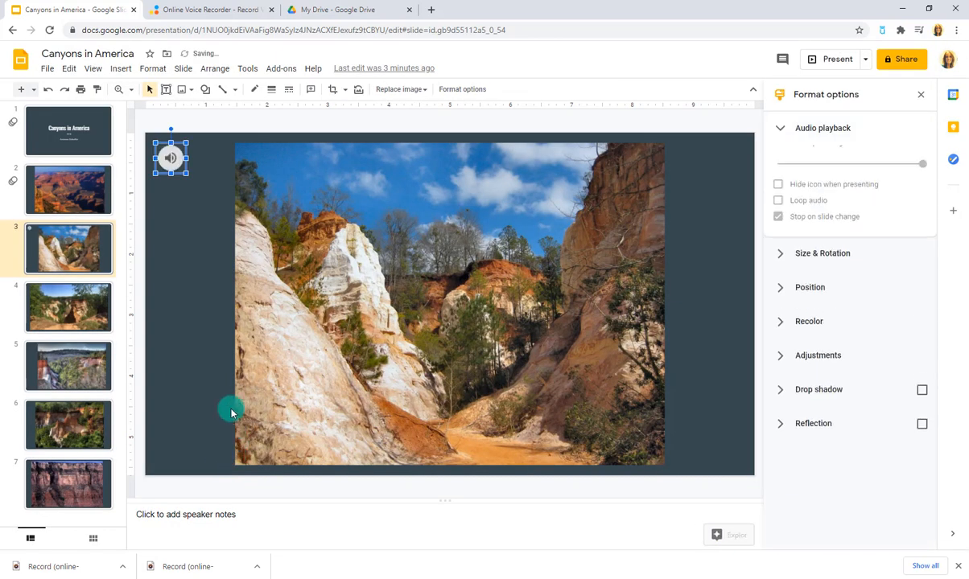
pyautogui.click(170, 158)
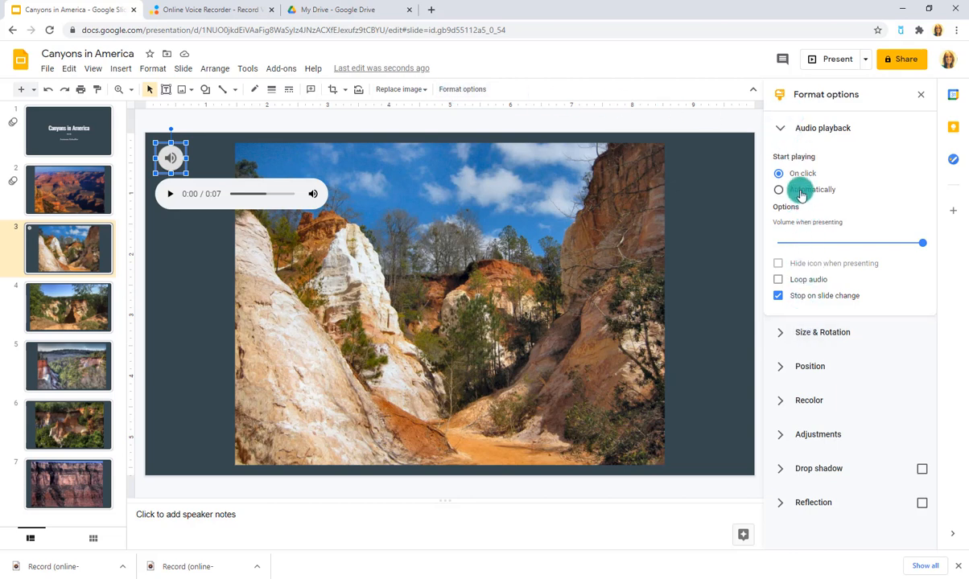
pyautogui.click(778, 189)
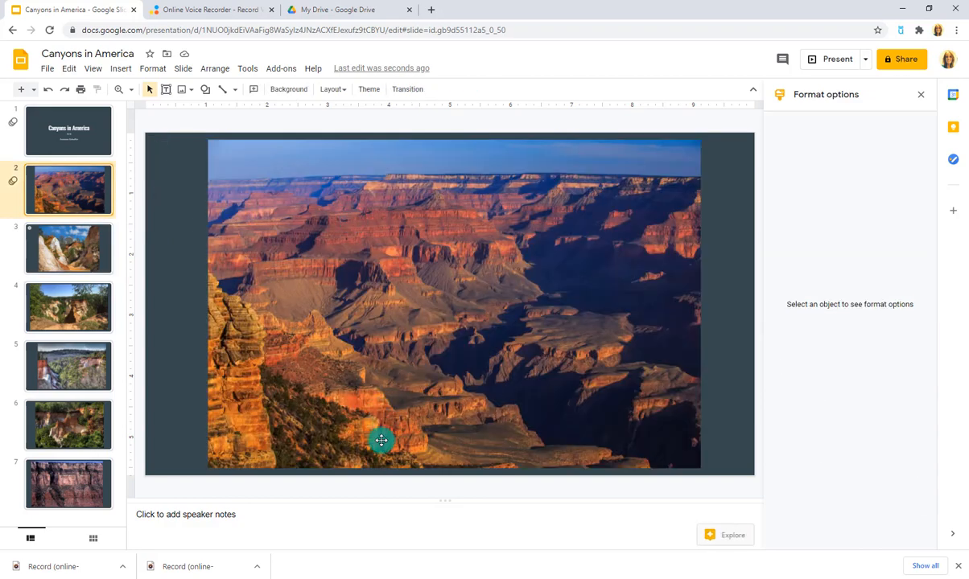
pyautogui.moveTo(38, 181)
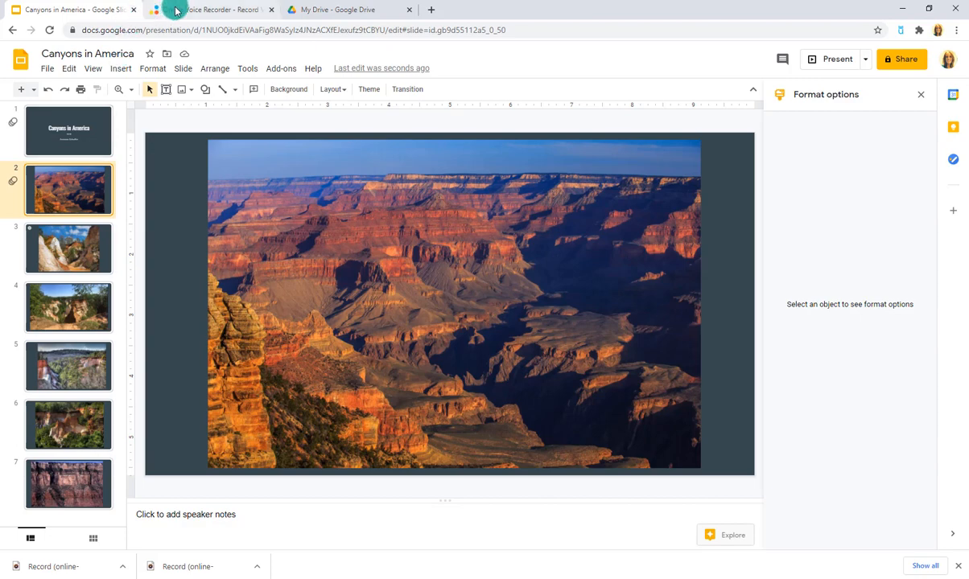
# - Discard the old clip, record a 10.7-second voiceover, and save it as a download
pyautogui.click(211, 9)
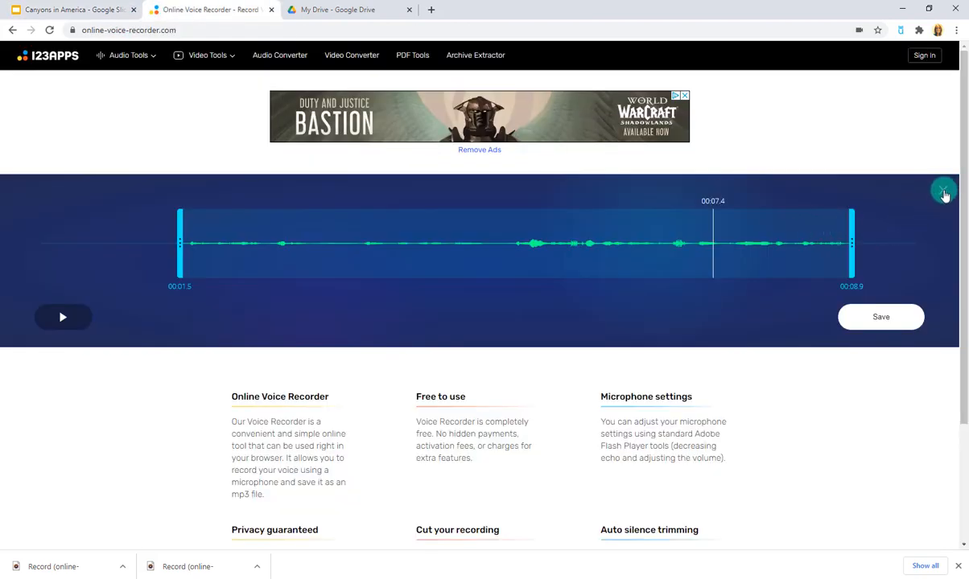
pyautogui.click(944, 193)
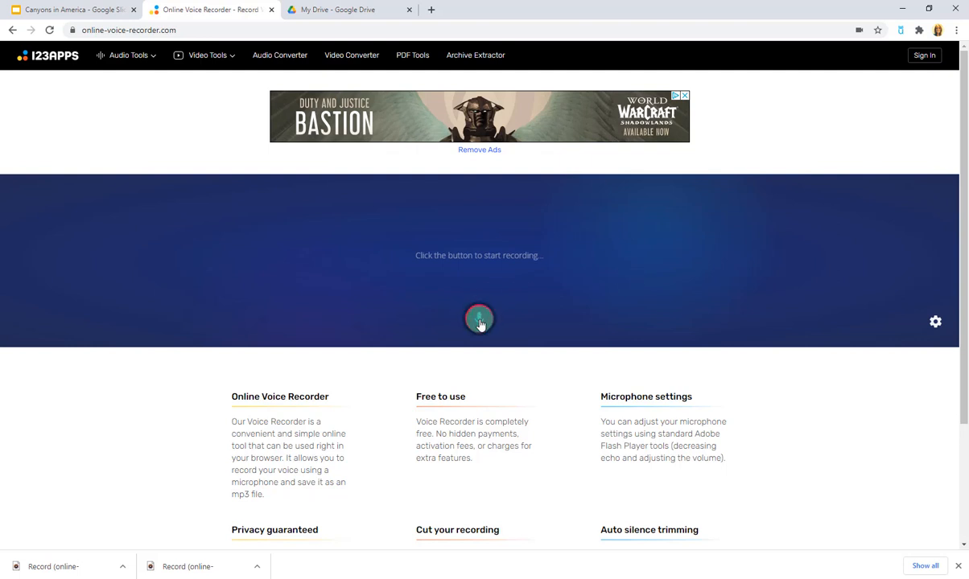
pyautogui.click(479, 319)
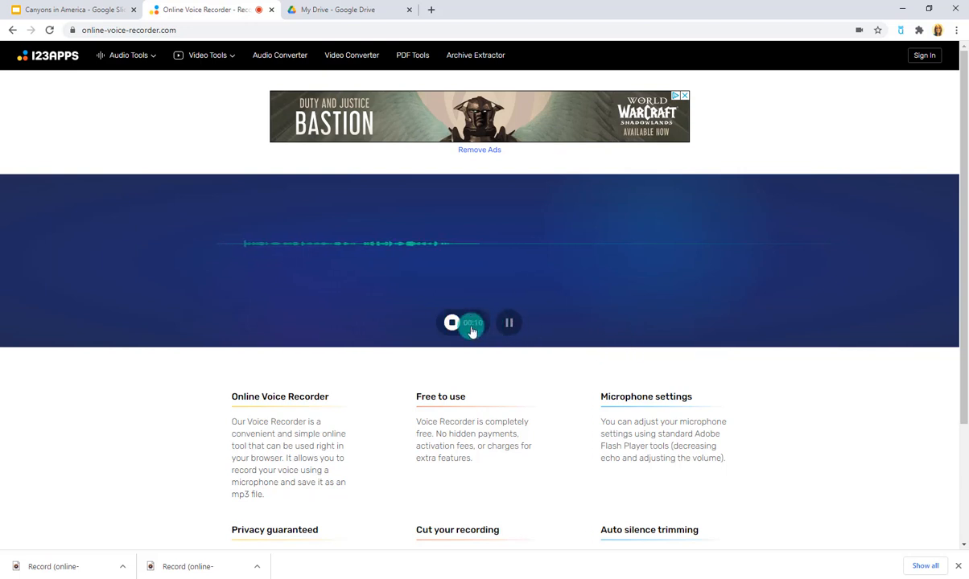
pyautogui.click(452, 323)
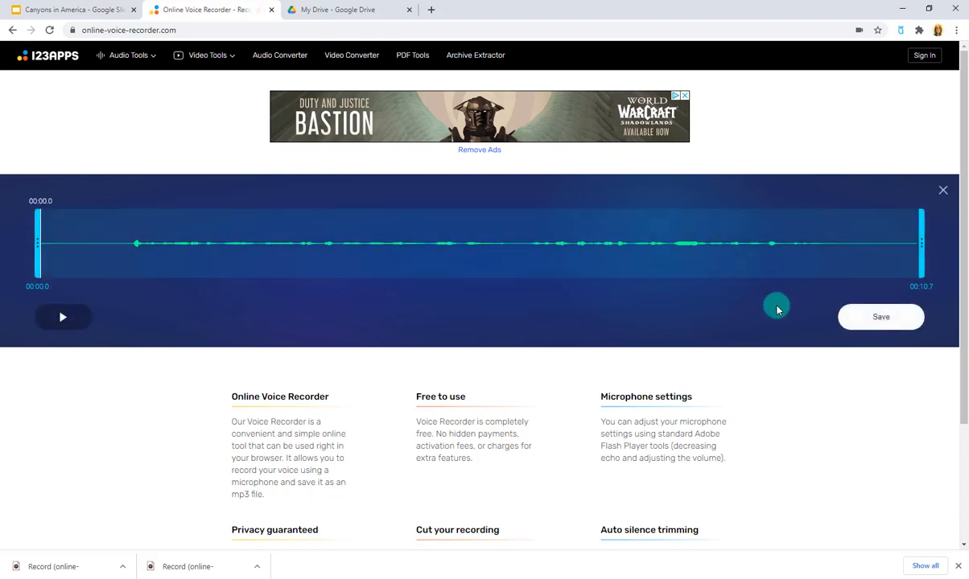
pyautogui.click(880, 316)
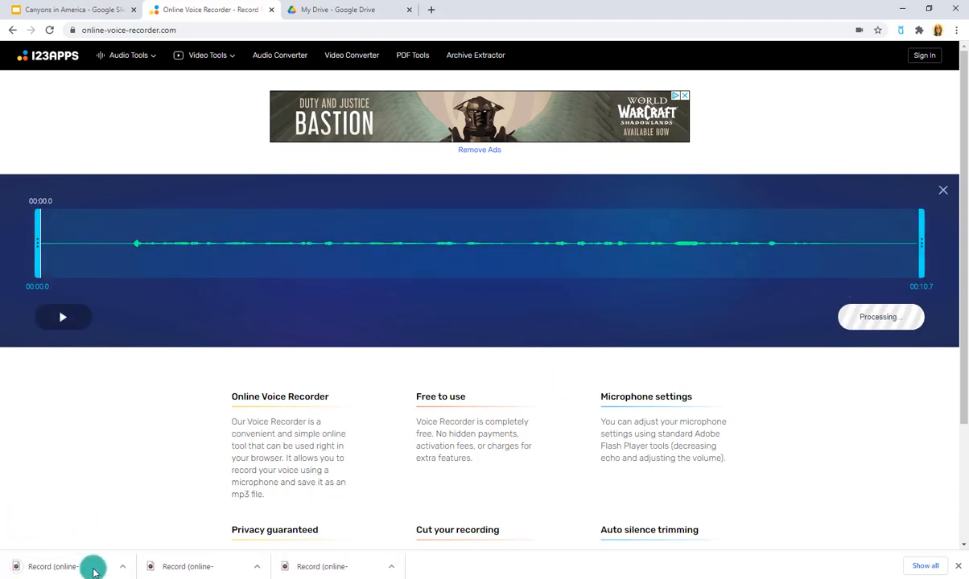
pyautogui.click(122, 567)
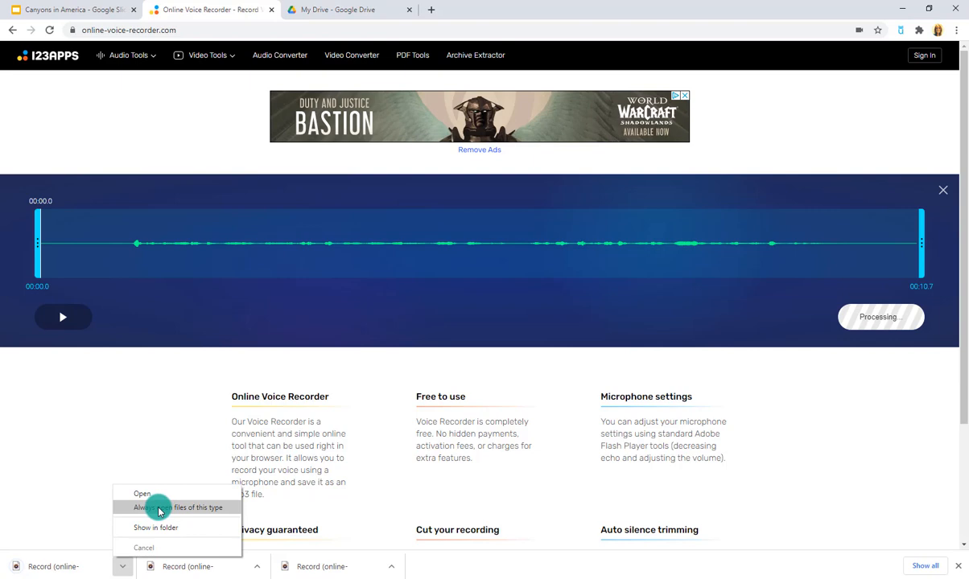
# - Rename the newest recording in Downloads to 1.mp3 and upload it to My Drive
pyautogui.click(155, 527)
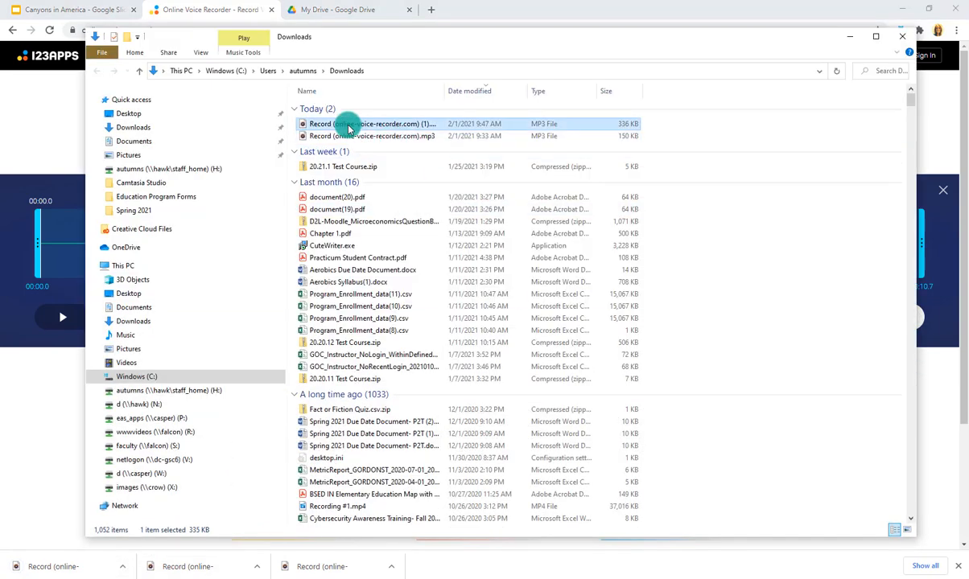
pyautogui.rightClick(373, 123)
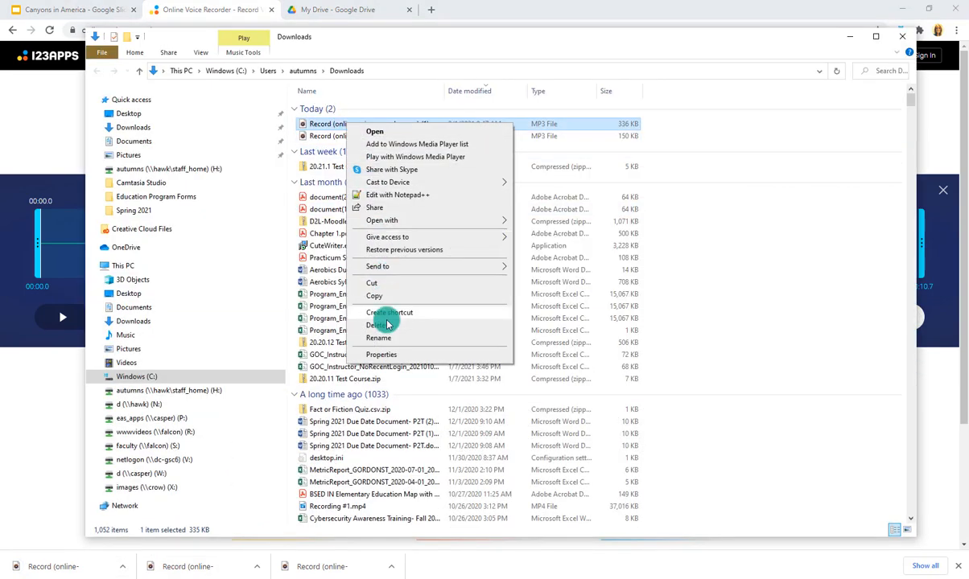
pyautogui.click(378, 337)
pyautogui.write('1')
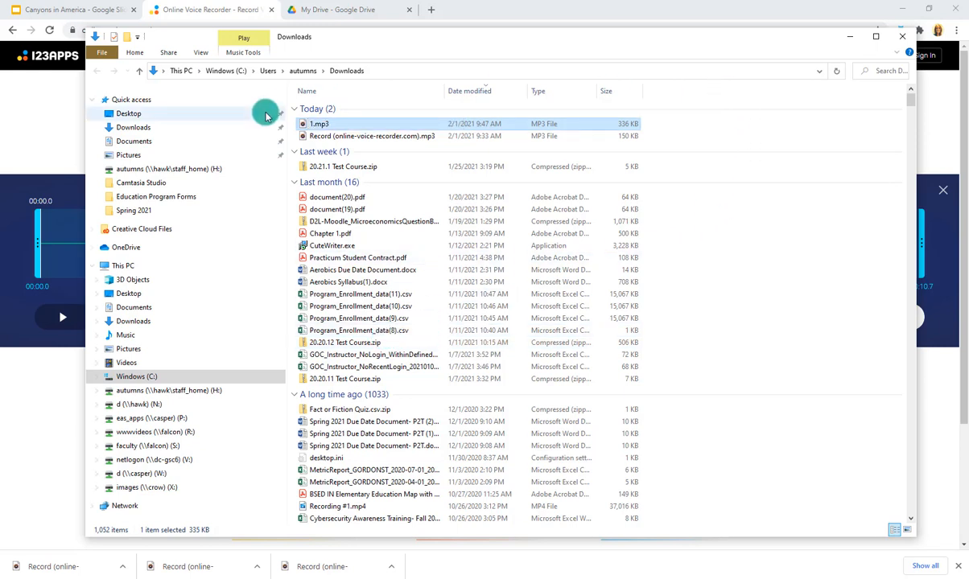
pyautogui.moveTo(265, 112); pyautogui.dragTo(129, 117)
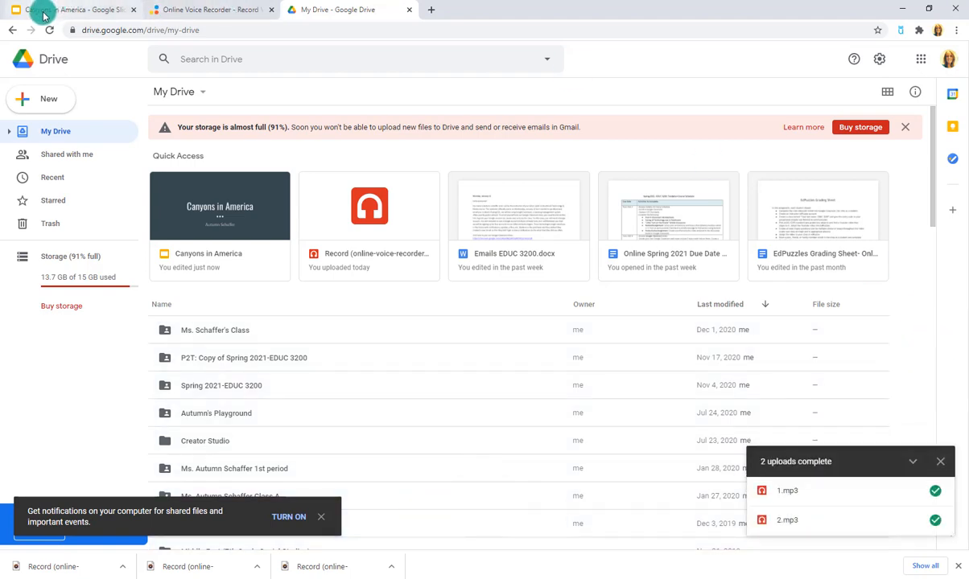
# - Add the 1.mp3 voiceover from My Drive to slide 2, starting automatically
pyautogui.click(73, 9)
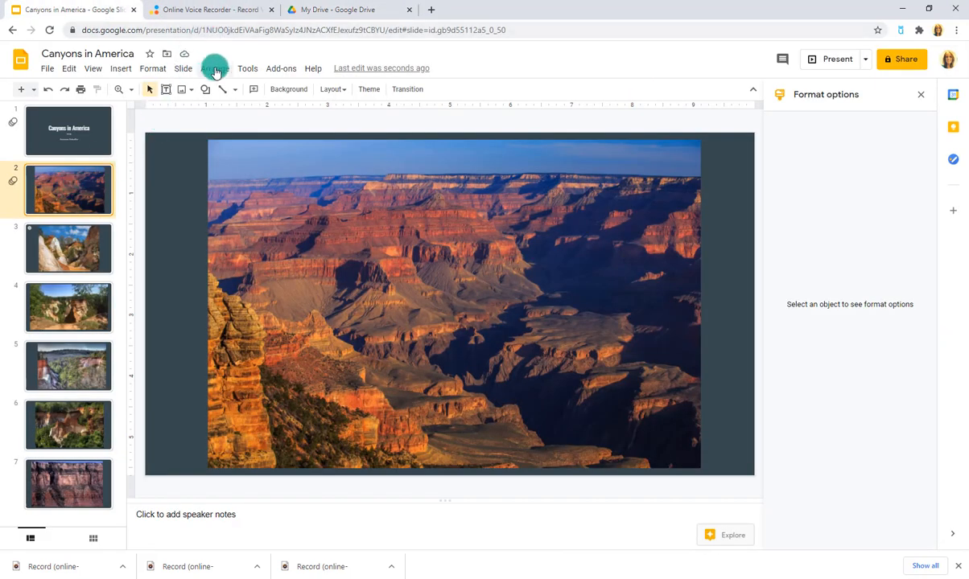
pyautogui.click(184, 67)
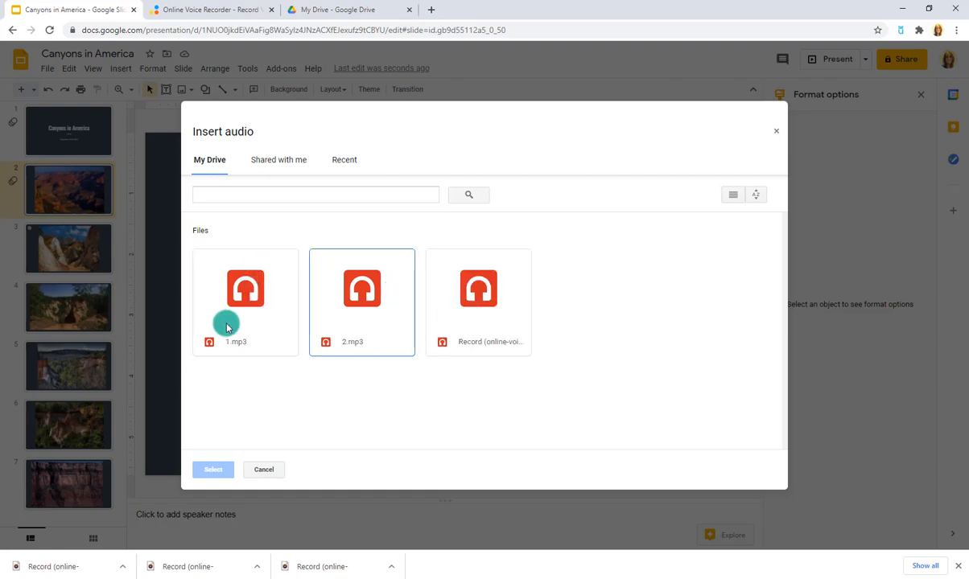
pyautogui.click(213, 470)
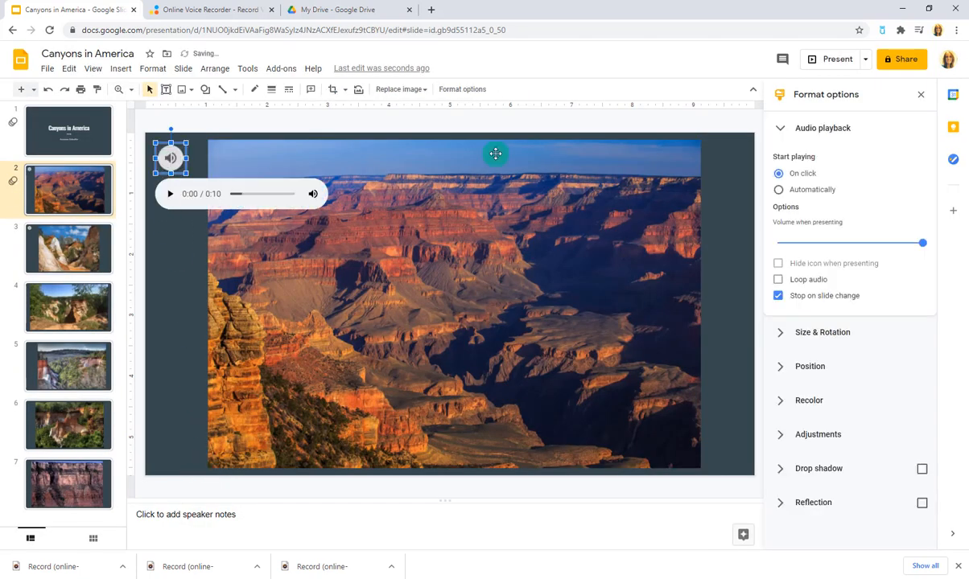
pyautogui.click(778, 189)
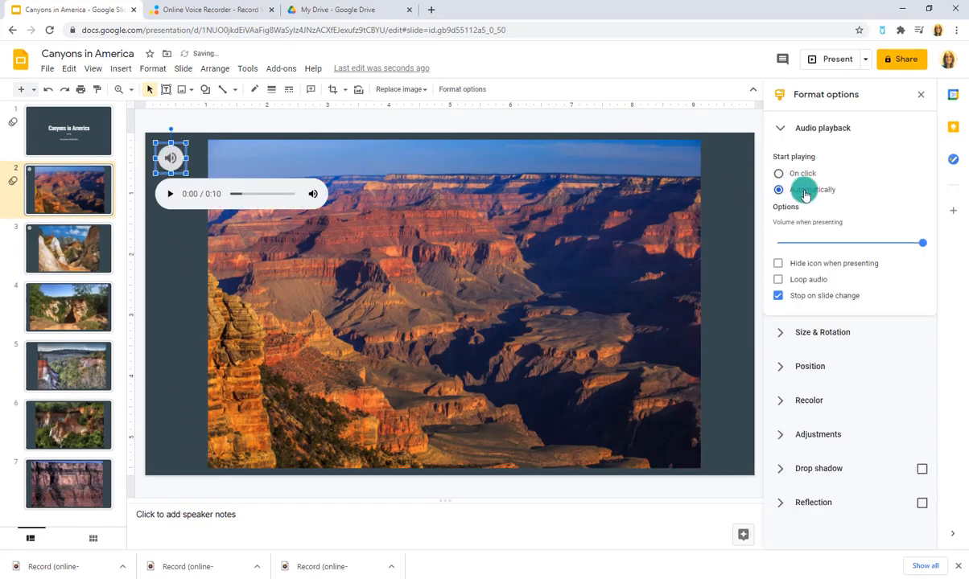
pyautogui.click(198, 133)
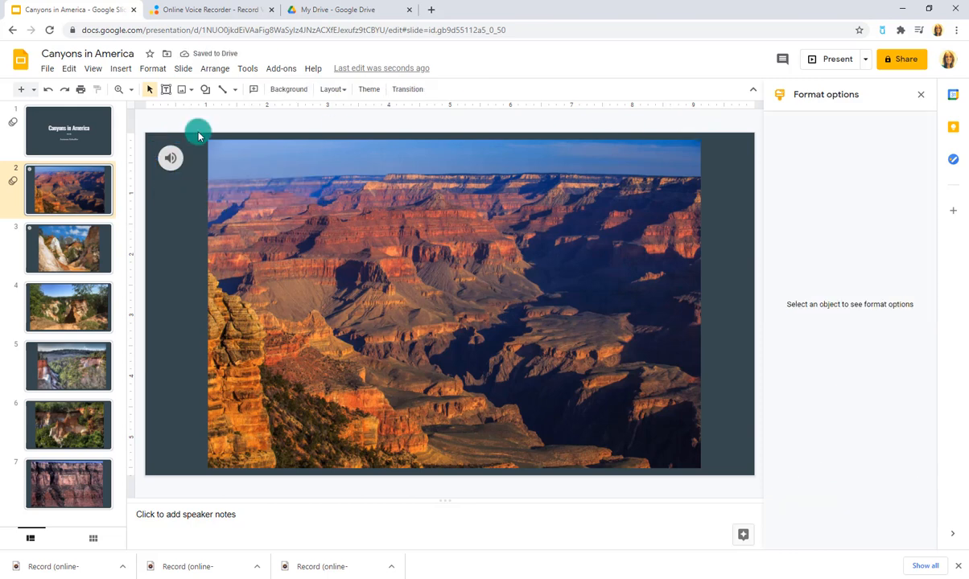
pyautogui.moveTo(76, 424)
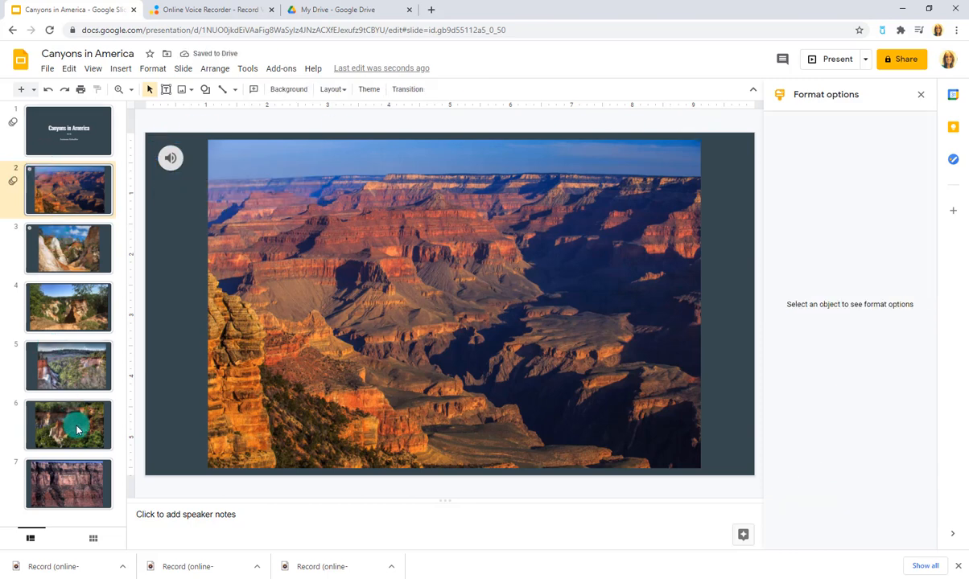
pyautogui.moveTo(50, 313)
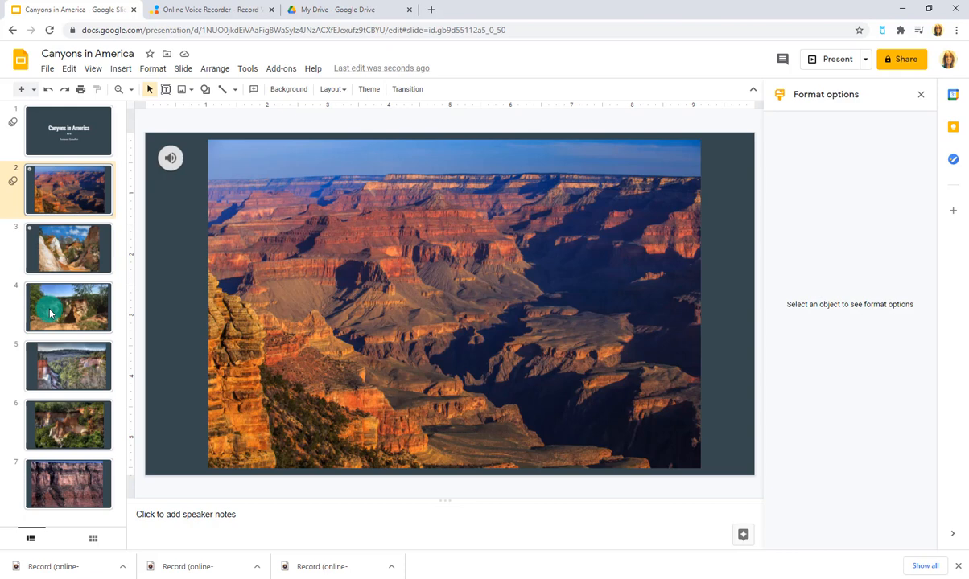
pyautogui.moveTo(55, 127)
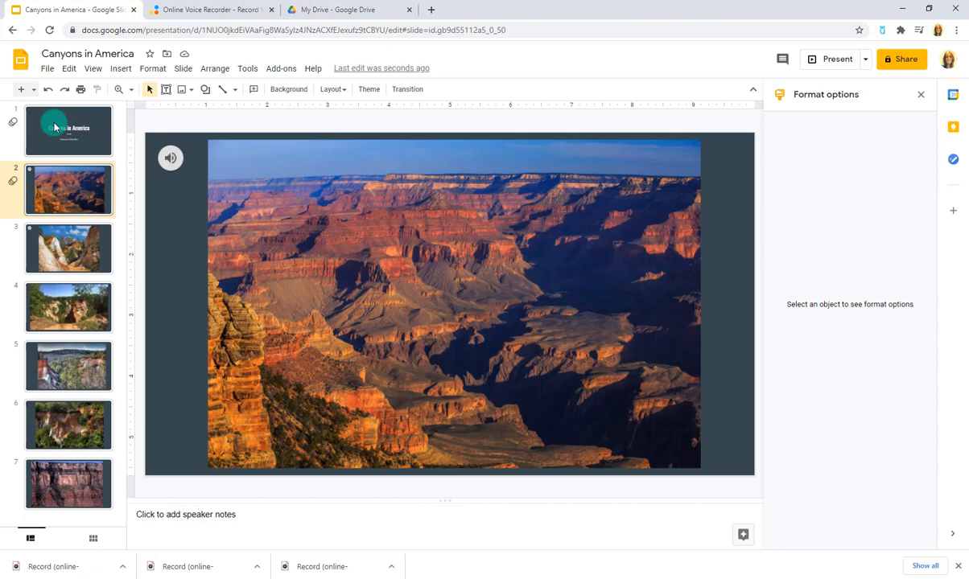
# - Publish the deck with 10-second auto-advance and start on player load, then copy the link
pyautogui.click(68, 130)
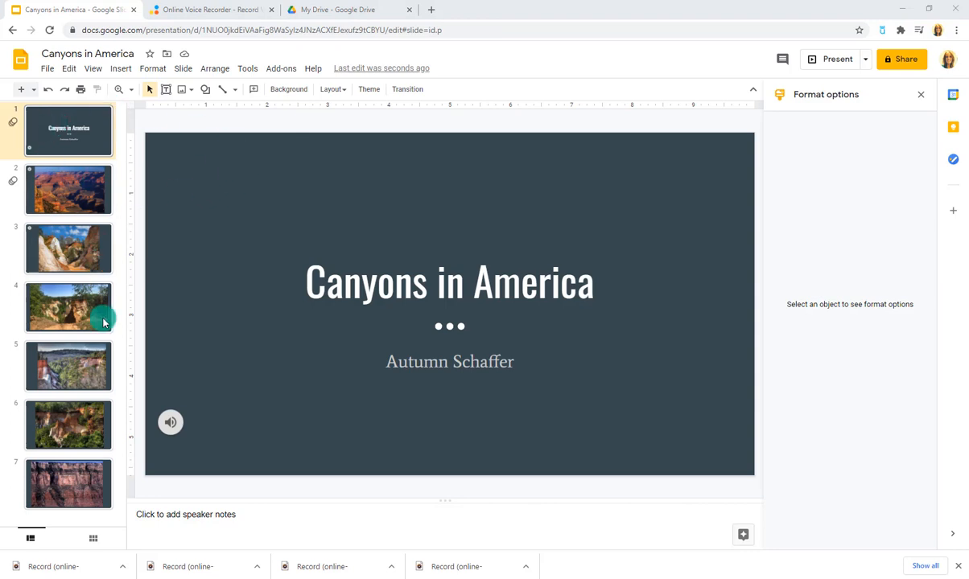
pyautogui.moveTo(82, 227)
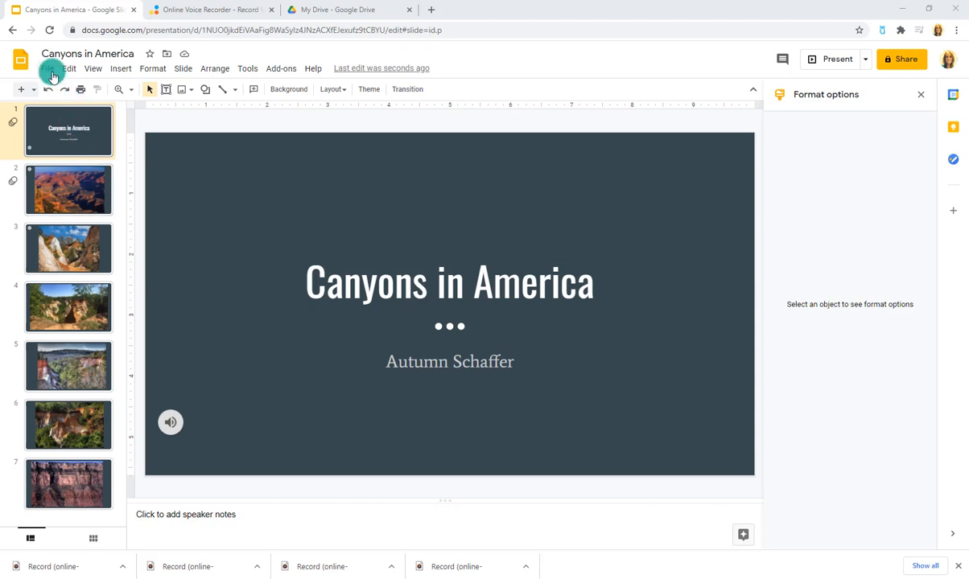
pyautogui.click(48, 67)
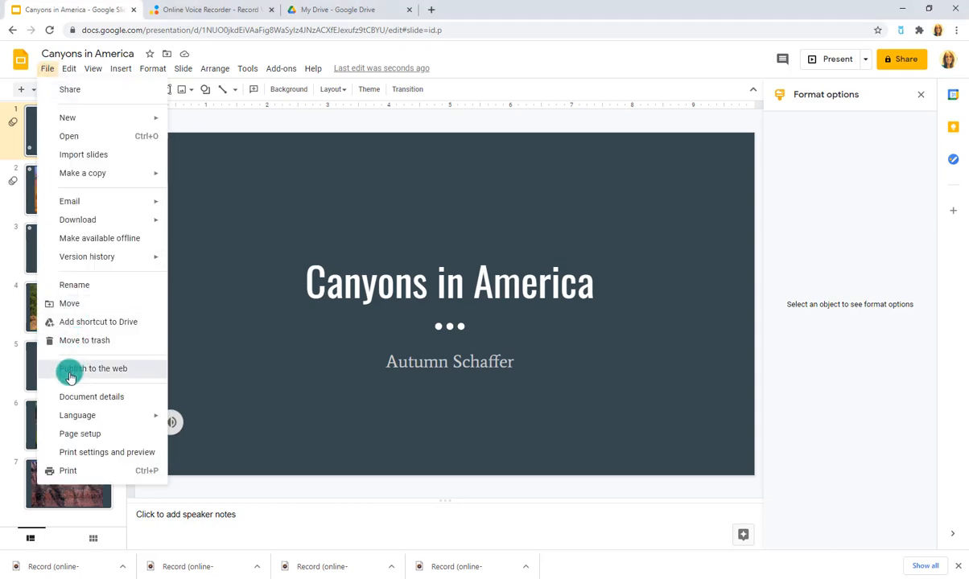
pyautogui.click(93, 368)
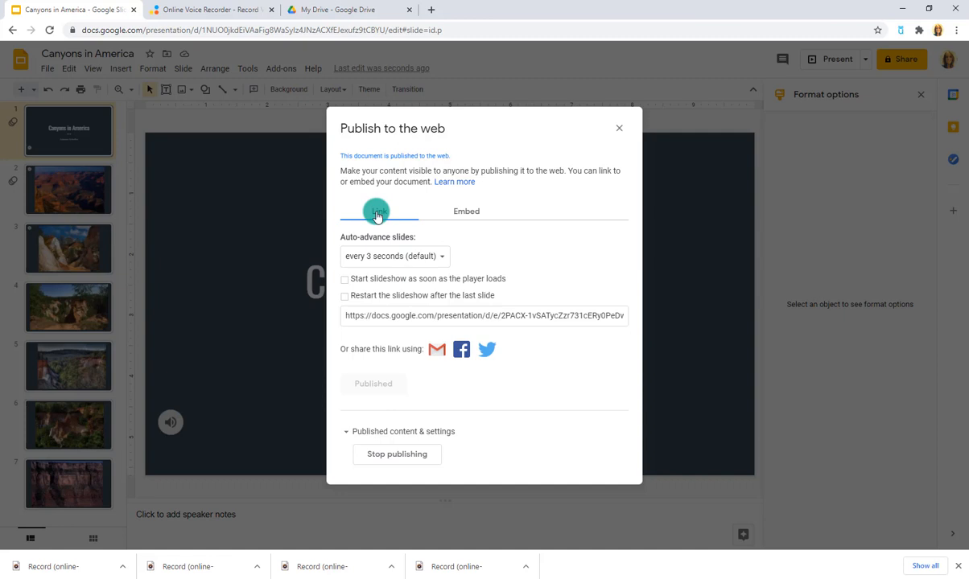
pyautogui.click(395, 256)
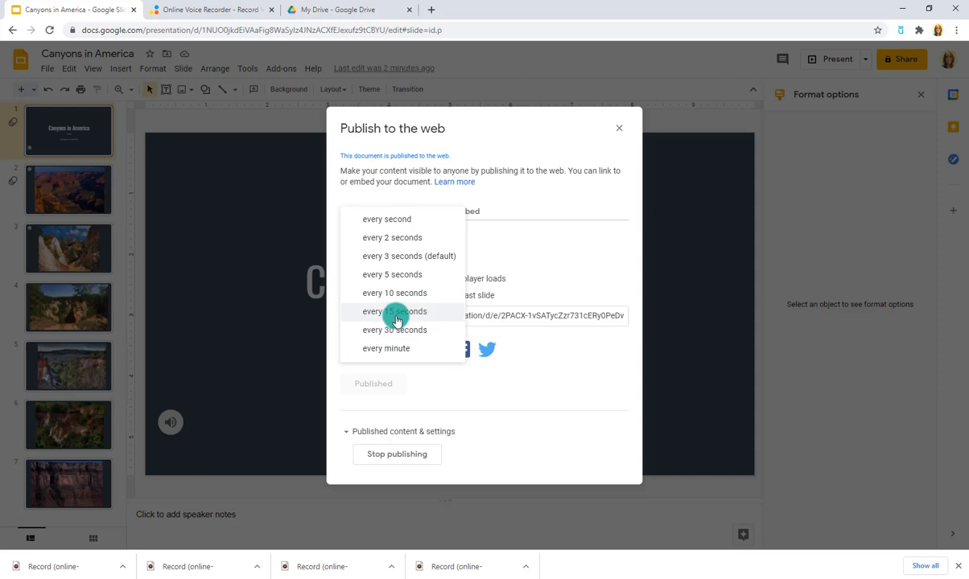
pyautogui.moveTo(393, 330)
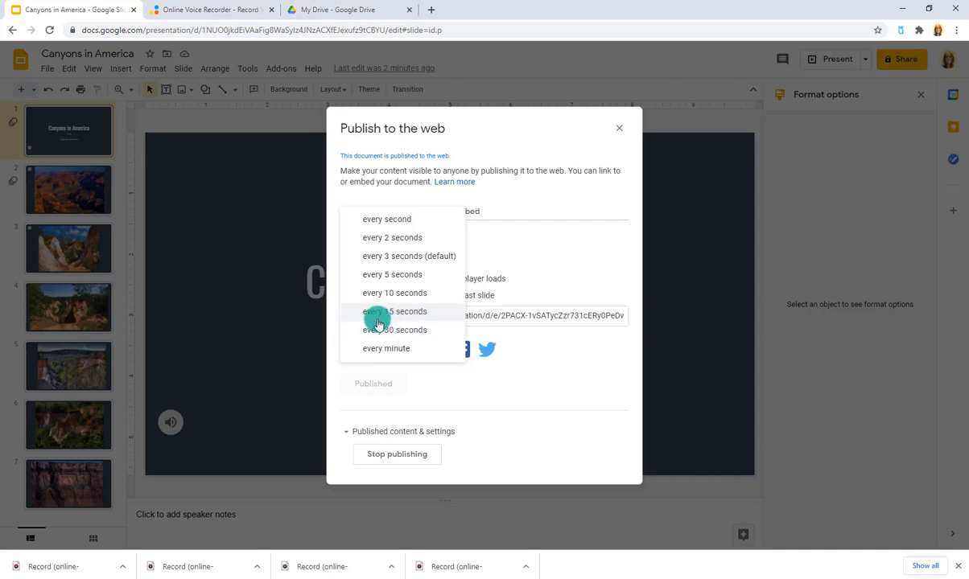
pyautogui.moveTo(395, 293)
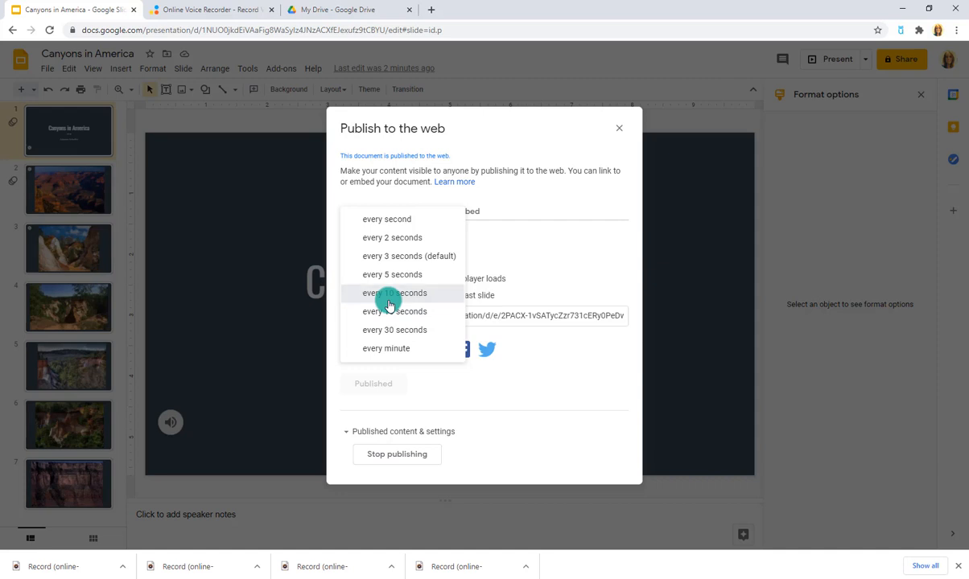
pyautogui.click(394, 293)
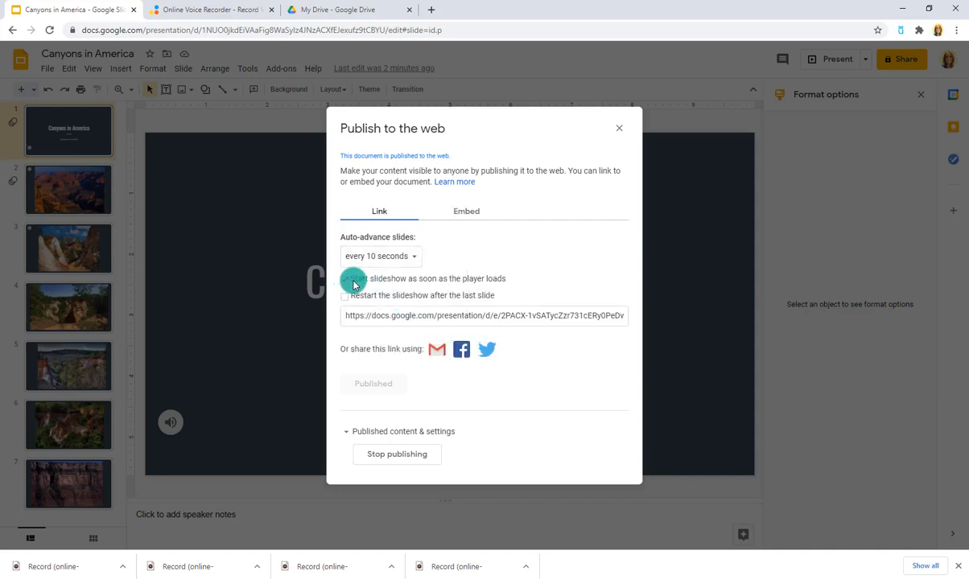
pyautogui.click(345, 279)
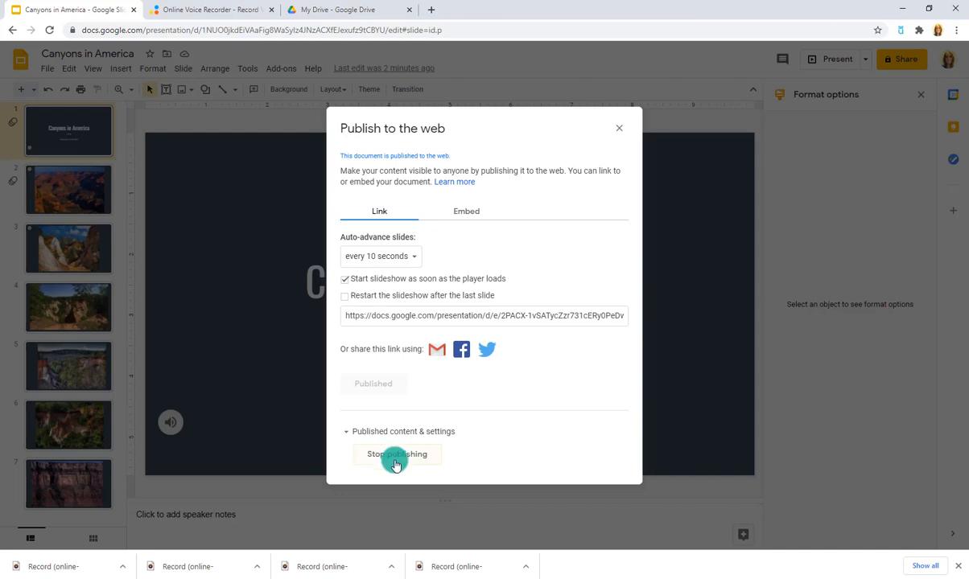
pyautogui.click(483, 314)
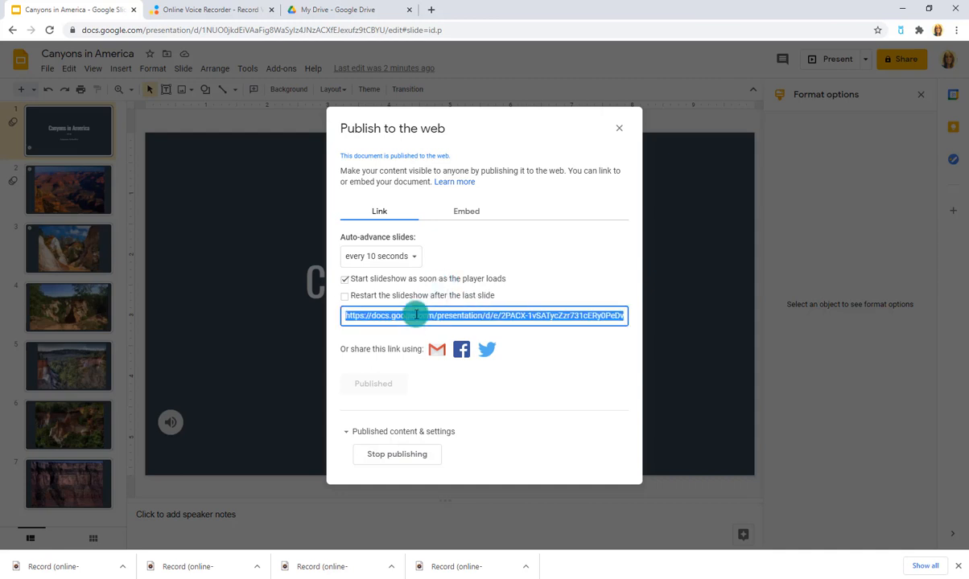
pyautogui.moveTo(394, 316)
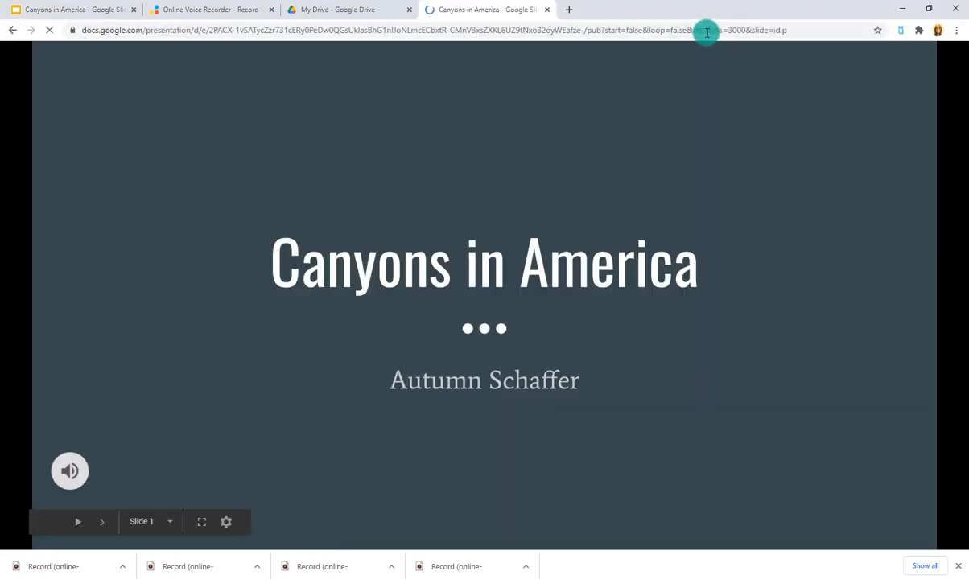
# - Load the published link in a new tab and let it auto-advance to slide 4
pyautogui.click(70, 471)
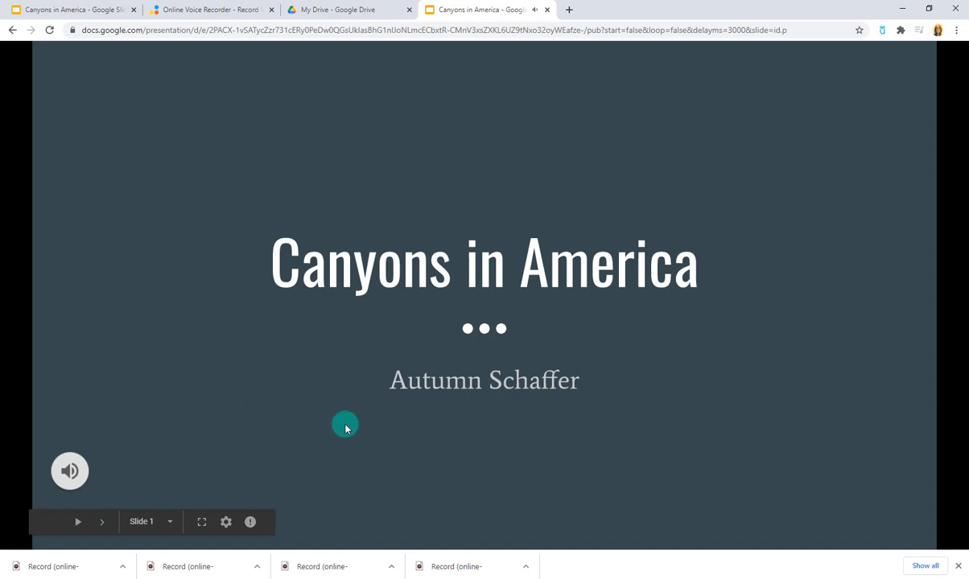
pyautogui.moveTo(352, 426)
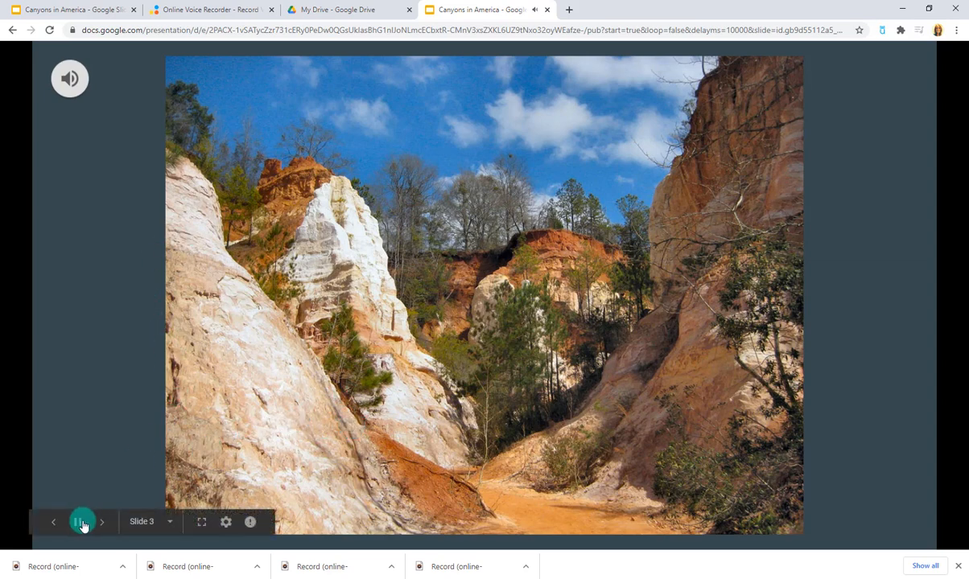
pyautogui.click(82, 522)
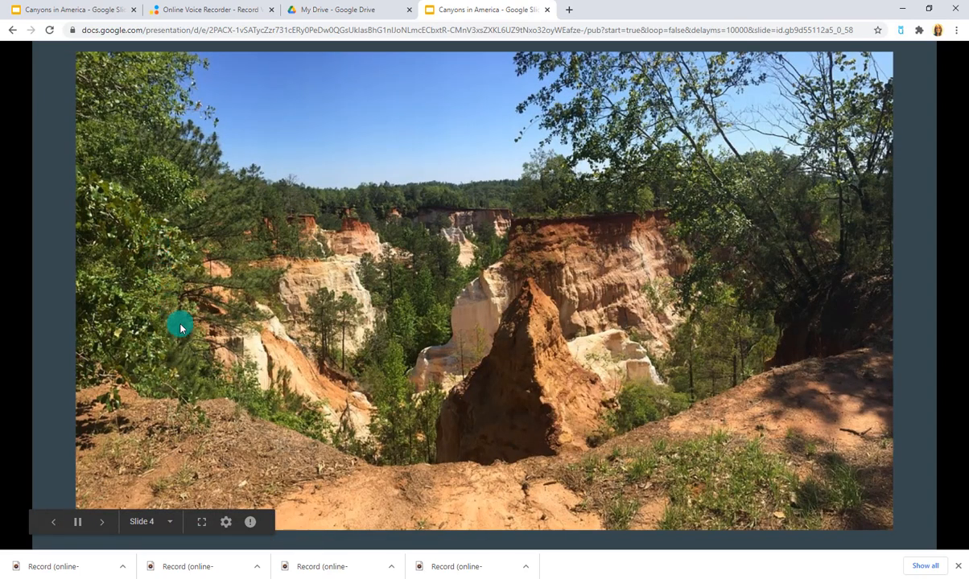
pyautogui.moveTo(606, 19)
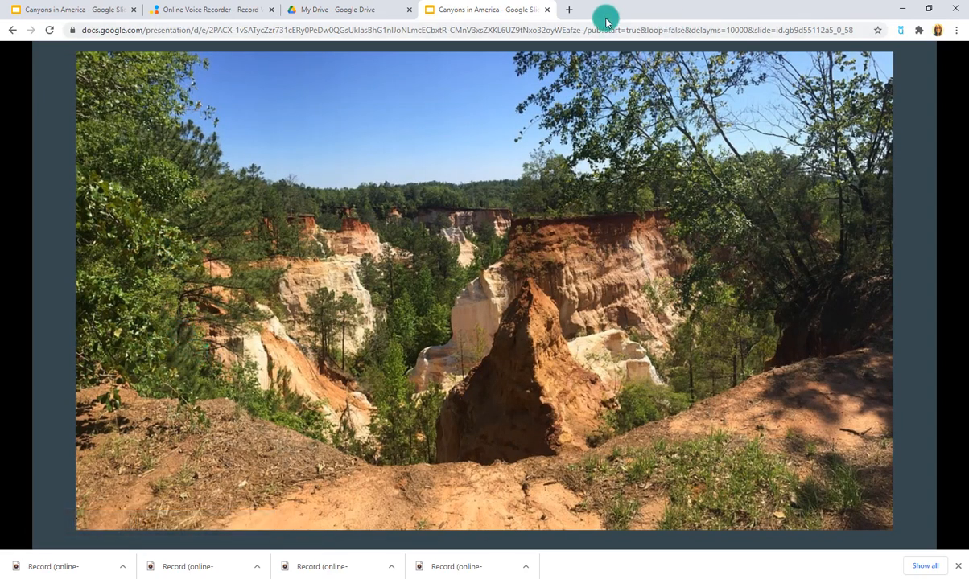